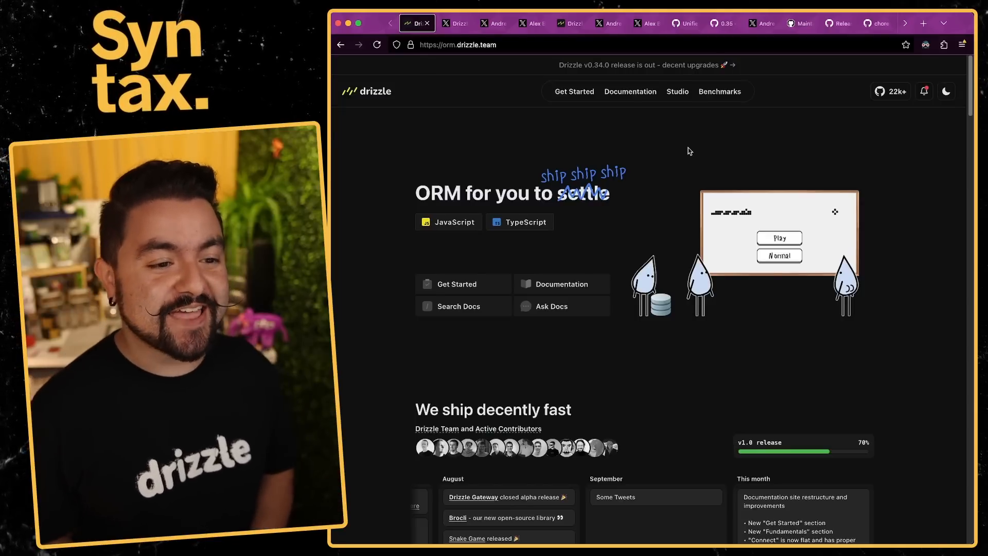
- Read through the Drizzle v0.34.0 announcement post on X
{"action": "left_click", "coordinate": [455, 23]}
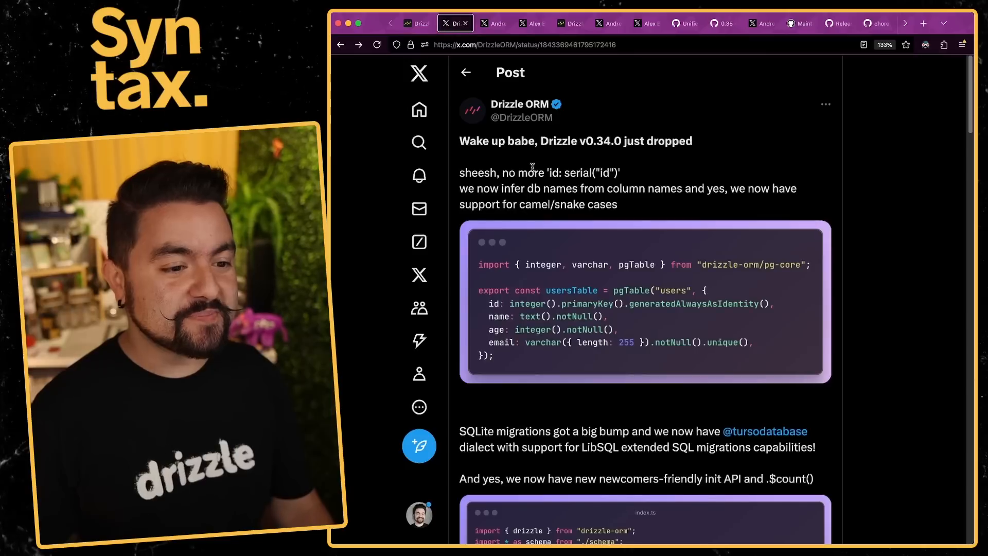
{"action": "scroll", "scroll_direction": "down", "scroll_amount": 3}
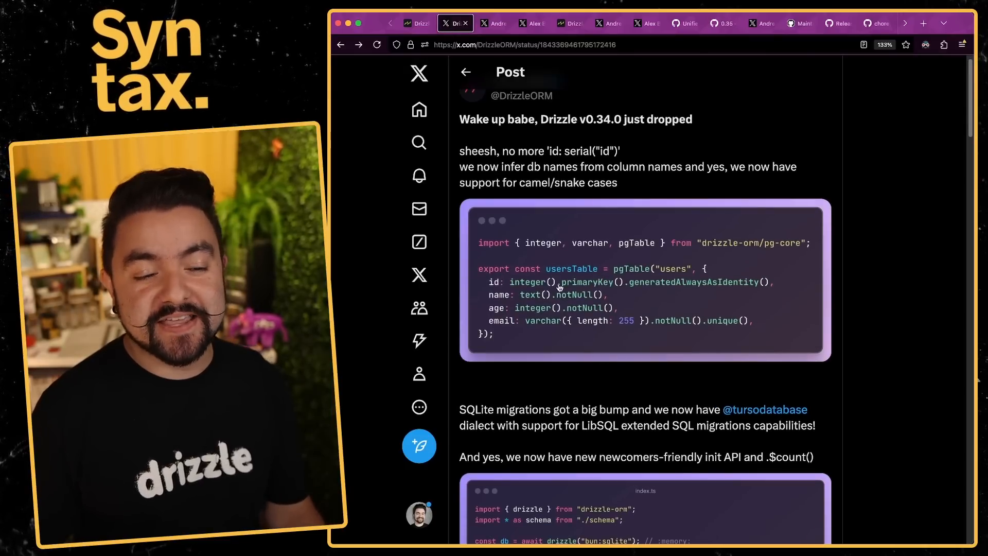
{"action": "scroll", "scroll_direction": "down", "scroll_amount": 3}
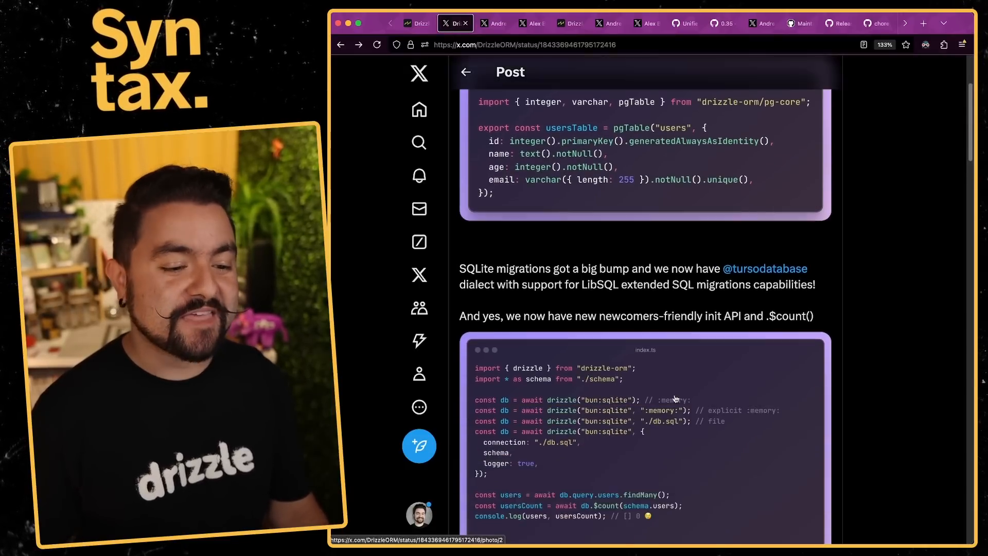
{"action": "scroll", "scroll_direction": "down", "scroll_amount": 3}
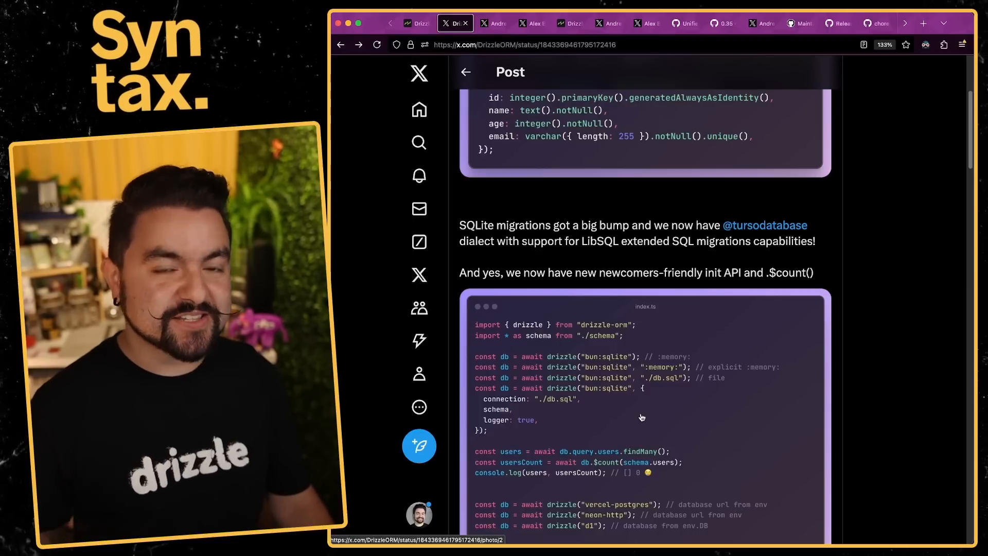
{"action": "scroll", "scroll_direction": "down", "scroll_amount": 3}
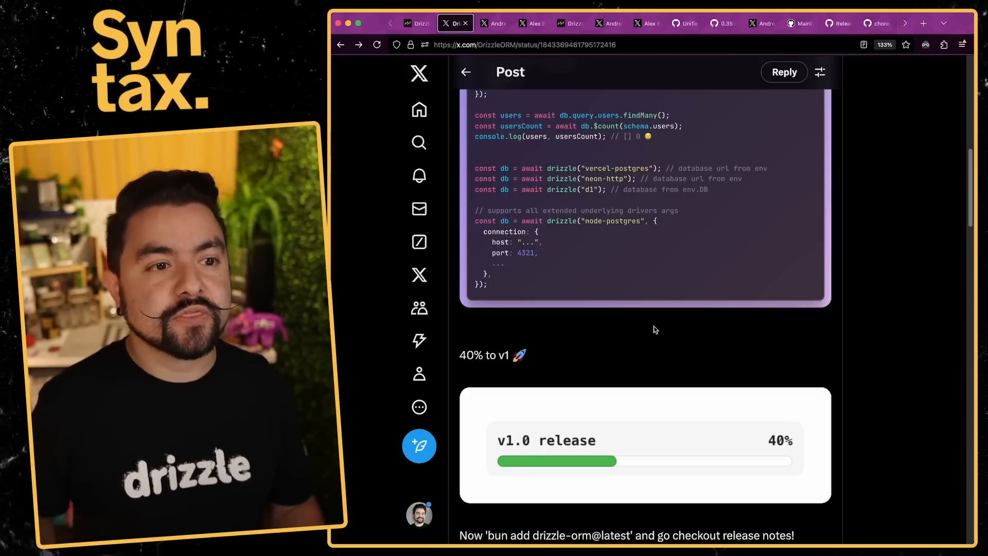
{"action": "left_click", "coordinate": [492, 23]}
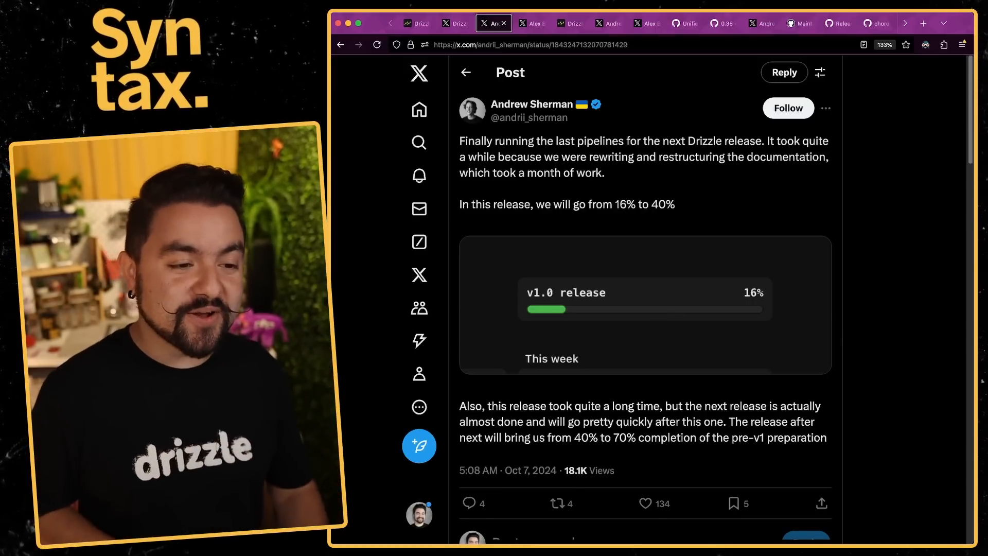
{"action": "left_click", "coordinate": [530, 24]}
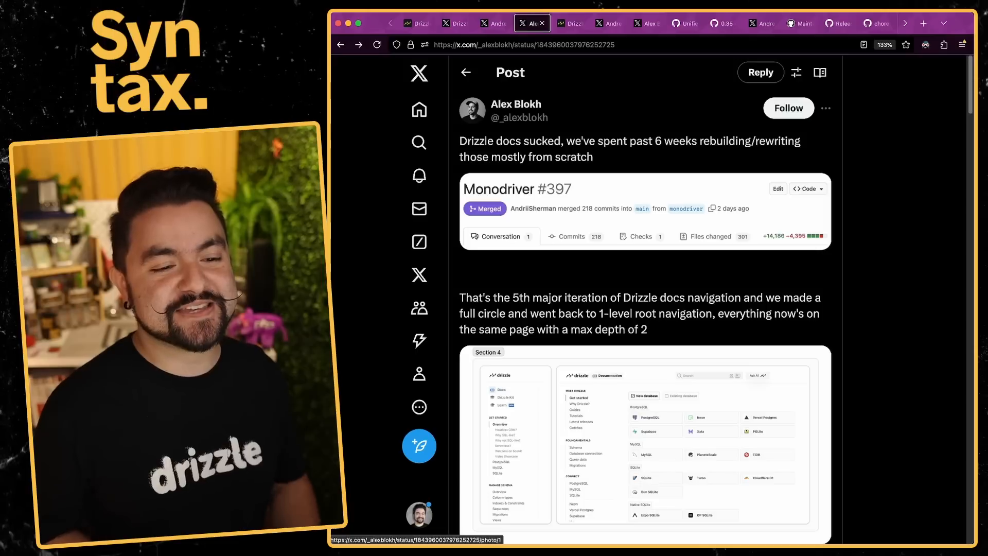
{"action": "scroll", "scroll_direction": "down", "scroll_amount": 3}
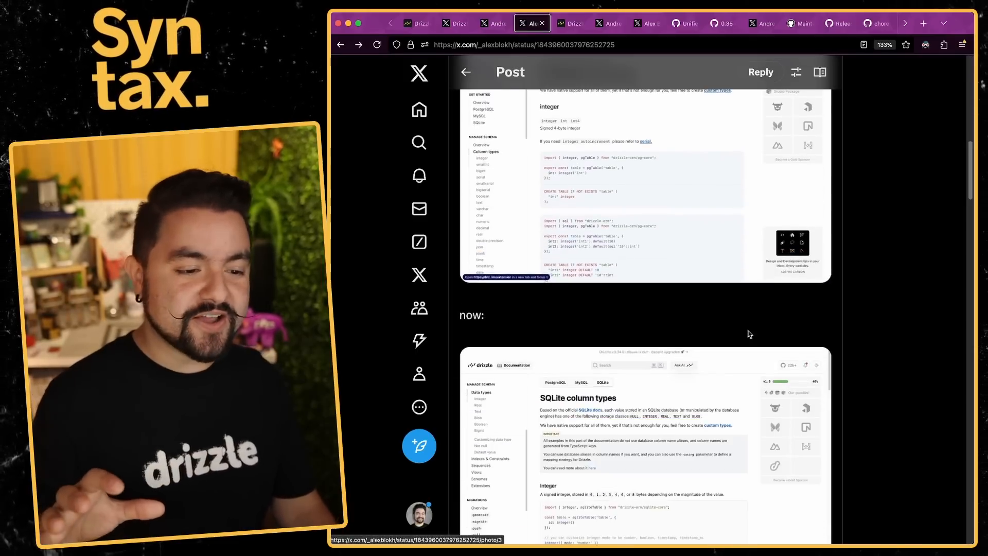
{"action": "scroll", "scroll_direction": "up", "scroll_amount": 3}
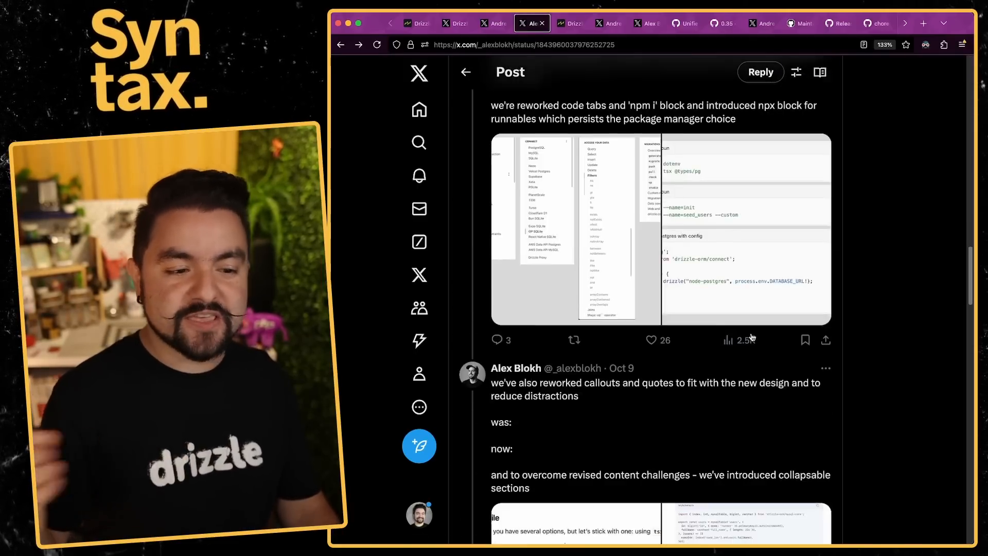
{"action": "scroll", "scroll_direction": "up", "scroll_amount": 3}
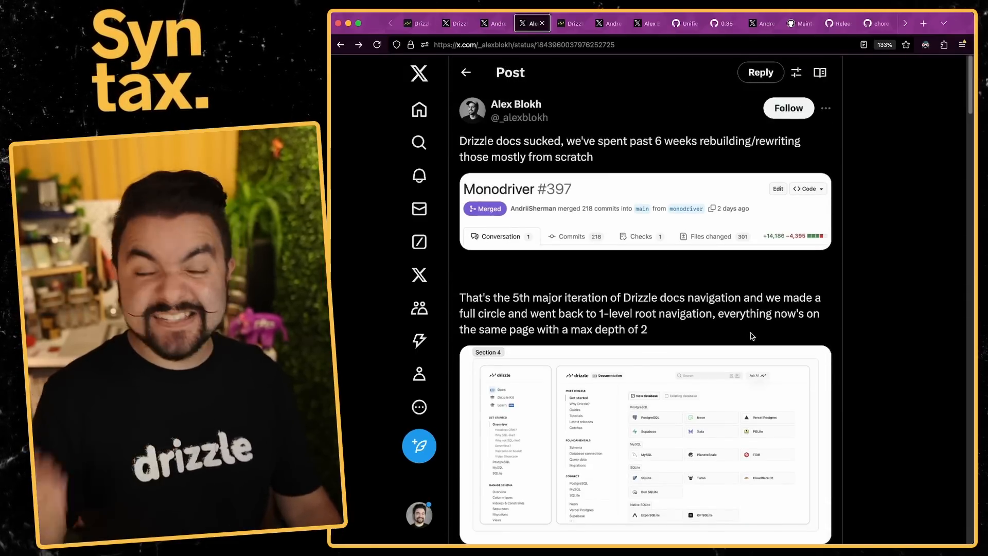
- Open the Drizzle docs Get Started page and choose the existing-database option
{"action": "left_click", "coordinate": [566, 23]}
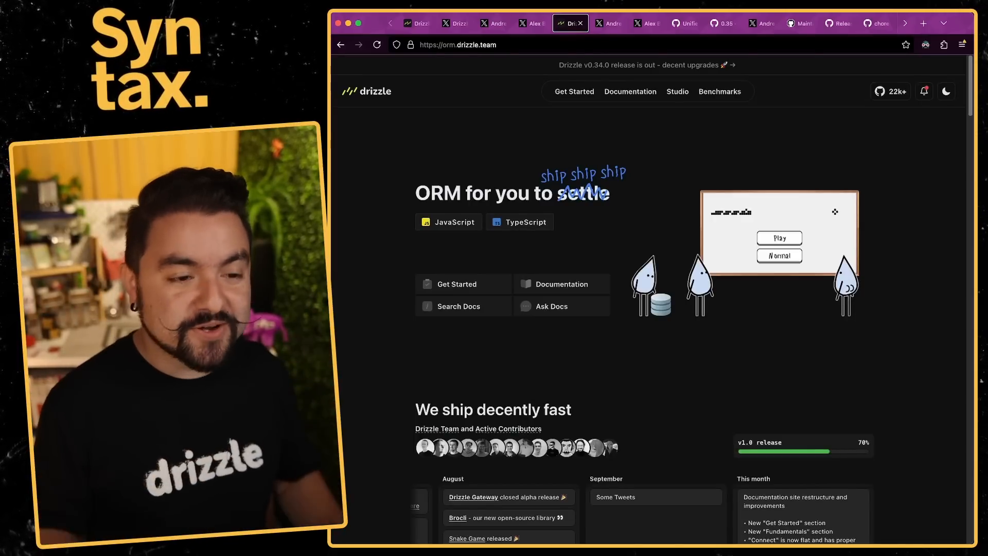
{"action": "mouse_move", "coordinate": [630, 92]}
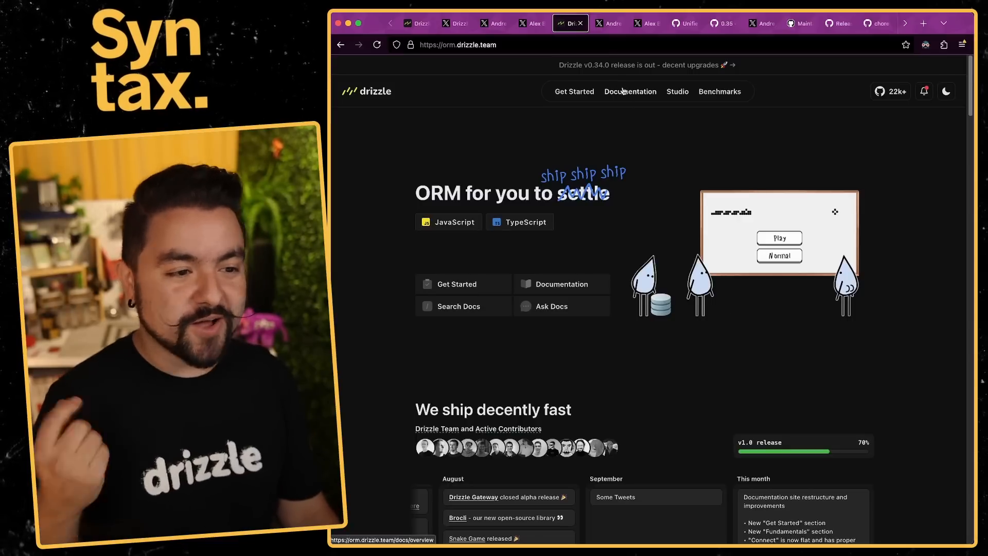
{"action": "left_click", "coordinate": [629, 92]}
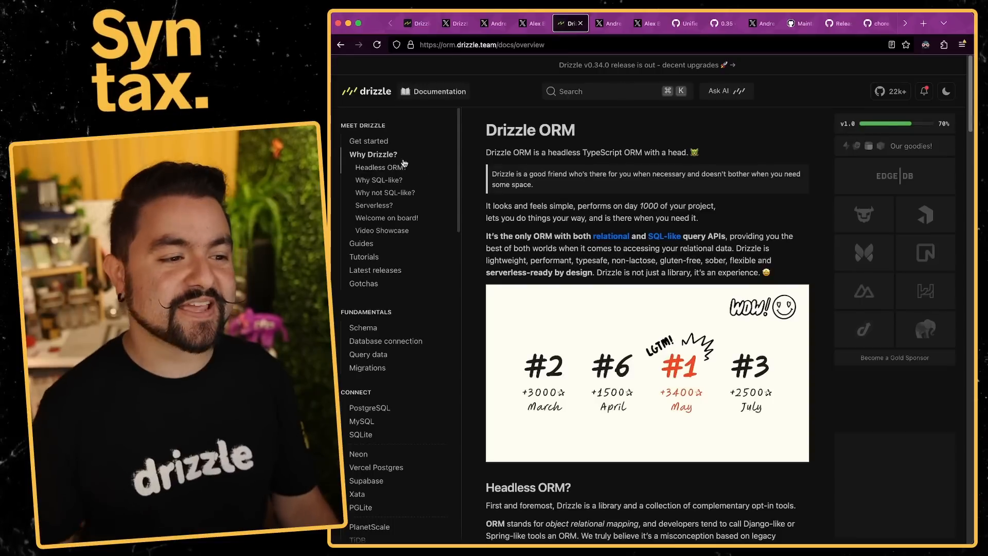
{"action": "left_click", "coordinate": [368, 140]}
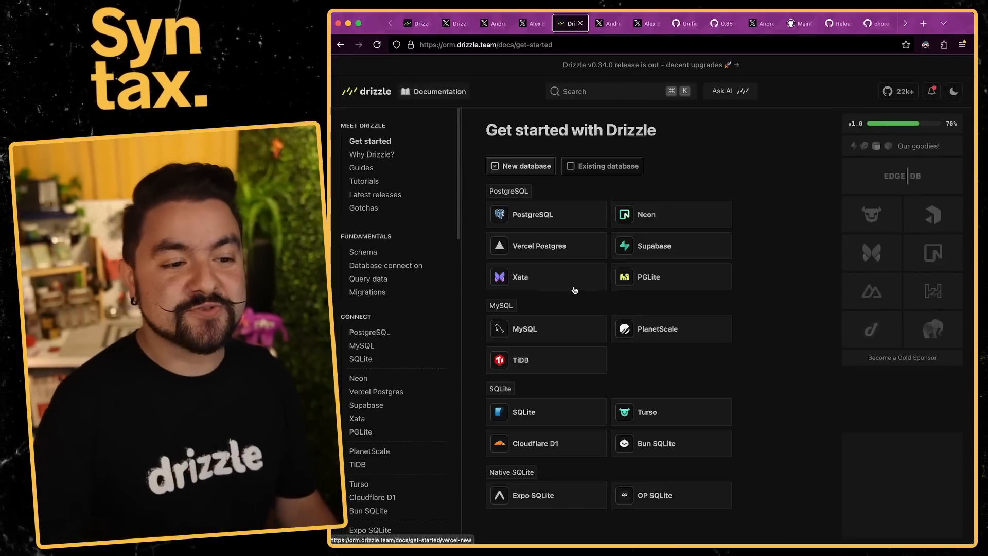
{"action": "mouse_move", "coordinate": [819, 424]}
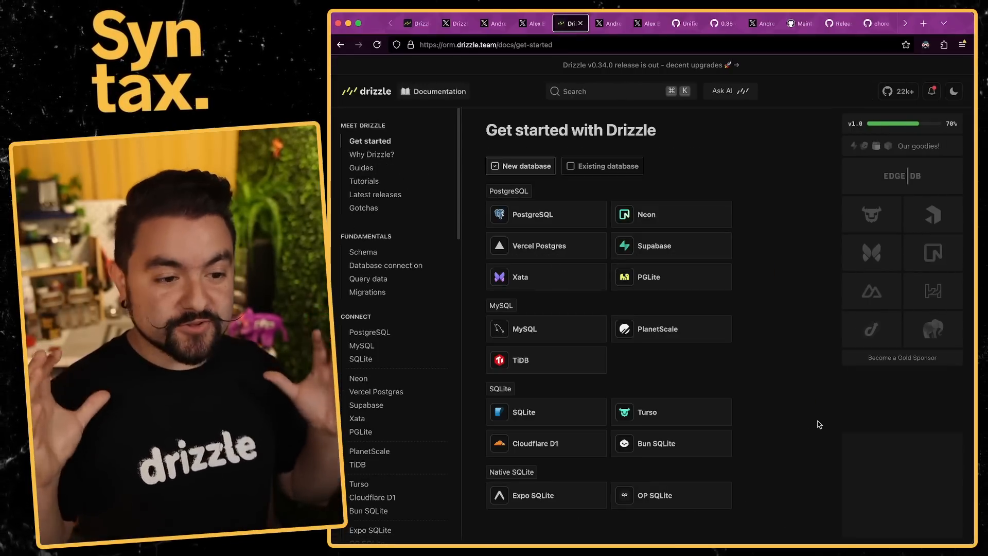
{"action": "left_click", "coordinate": [601, 166]}
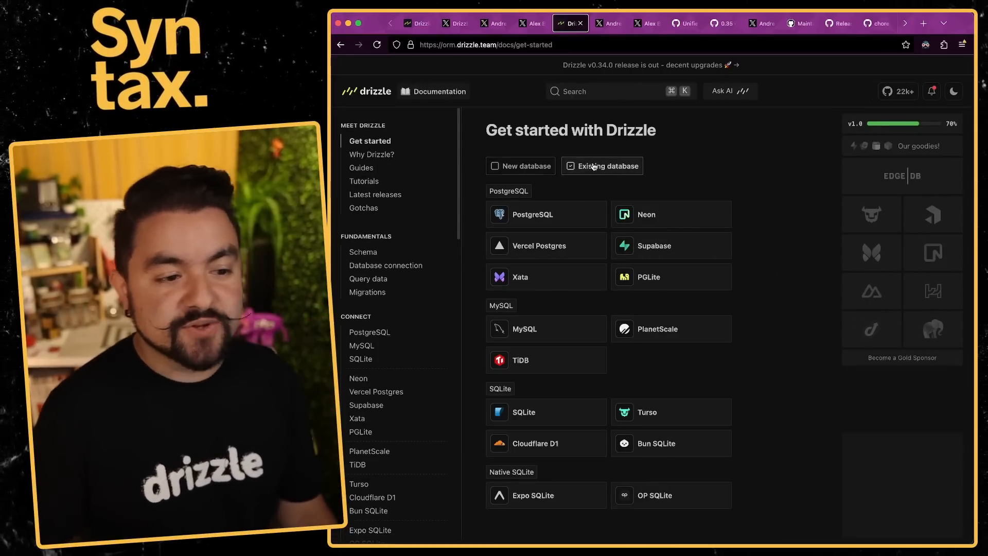
{"action": "mouse_move", "coordinate": [553, 297]}
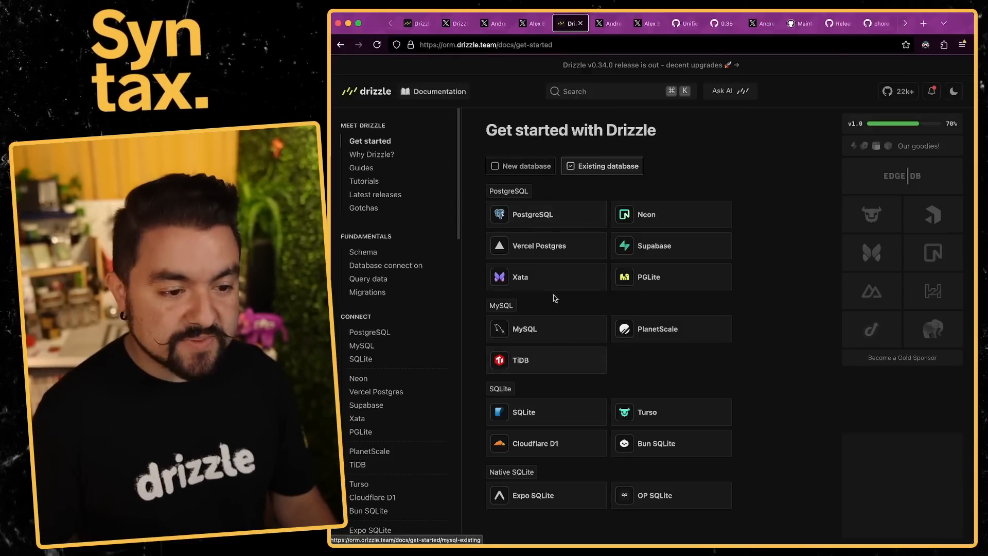
{"action": "mouse_move", "coordinate": [680, 232]}
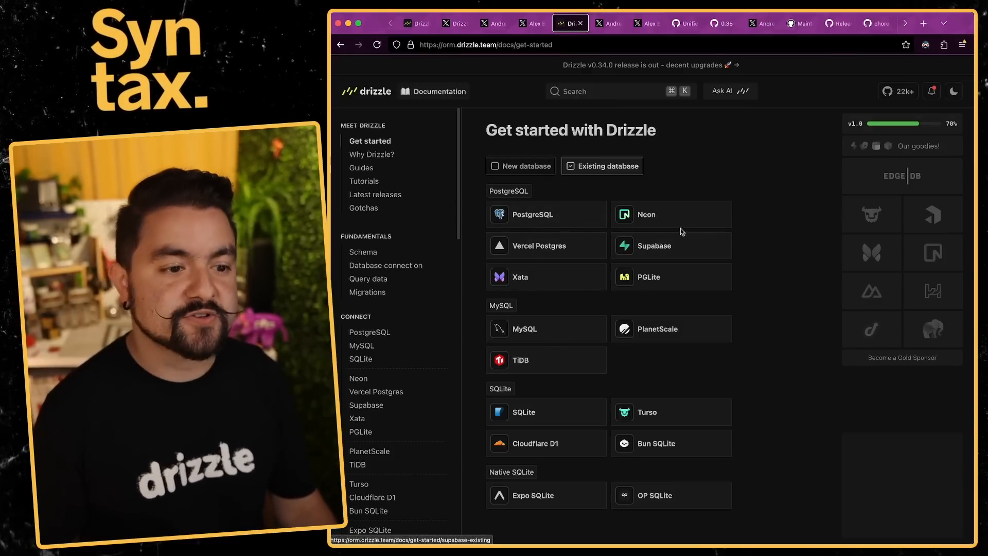
- Open the PostgreSQL getting-started guide and scroll to the table-creation and config-file steps
{"action": "left_click", "coordinate": [533, 214]}
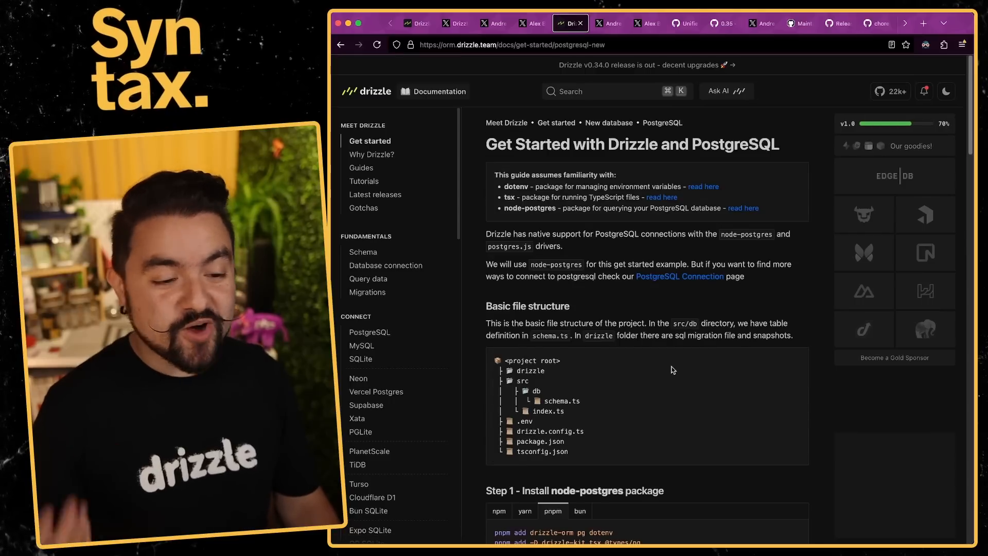
{"action": "scroll", "scroll_direction": "down", "scroll_amount": 3}
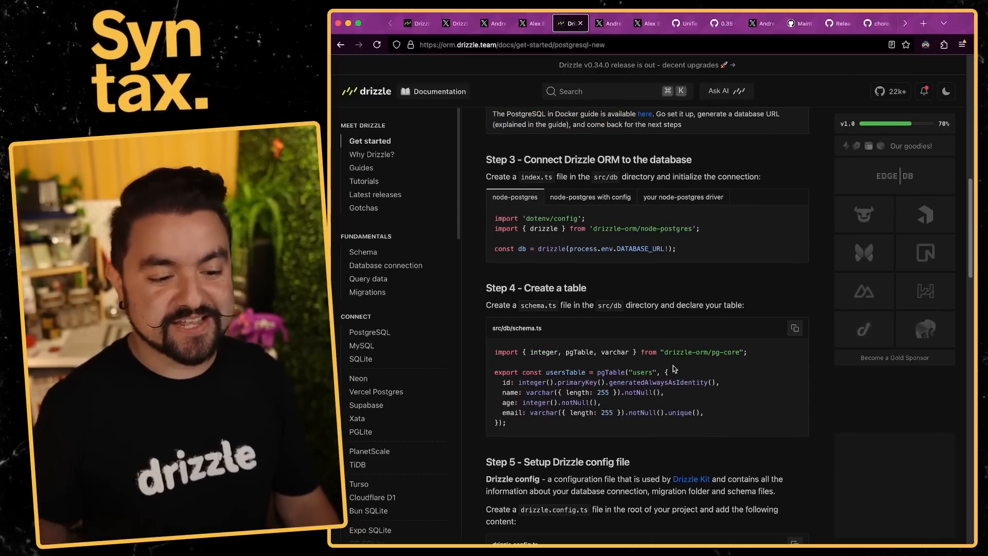
{"action": "scroll", "scroll_direction": "down", "scroll_amount": 3}
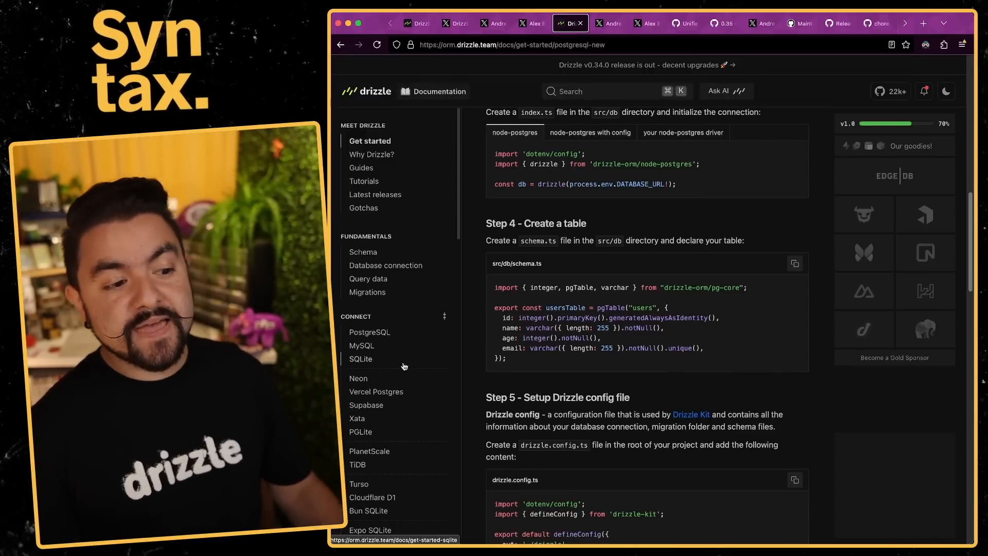
{"action": "mouse_move", "coordinate": [361, 345]}
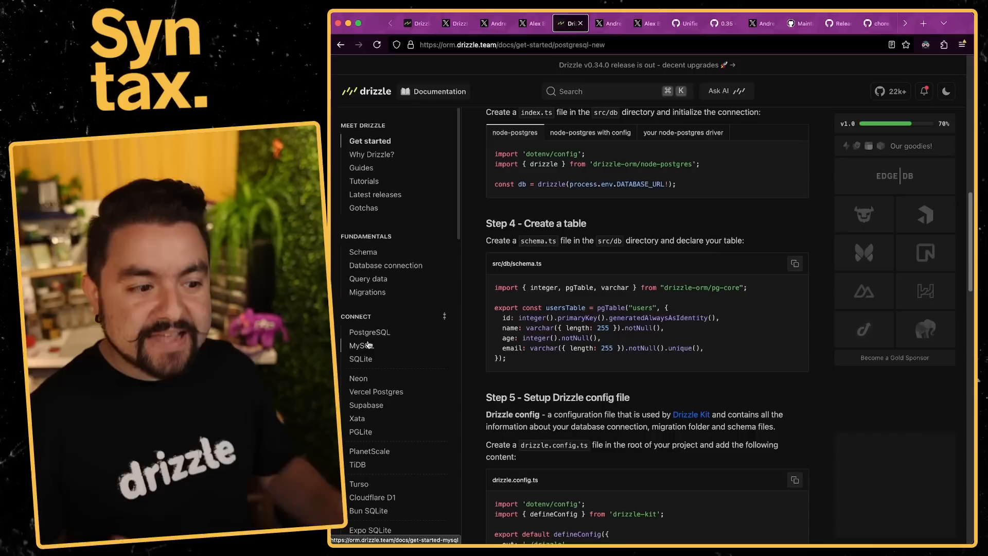
{"action": "scroll", "scroll_direction": "down", "scroll_amount": 3}
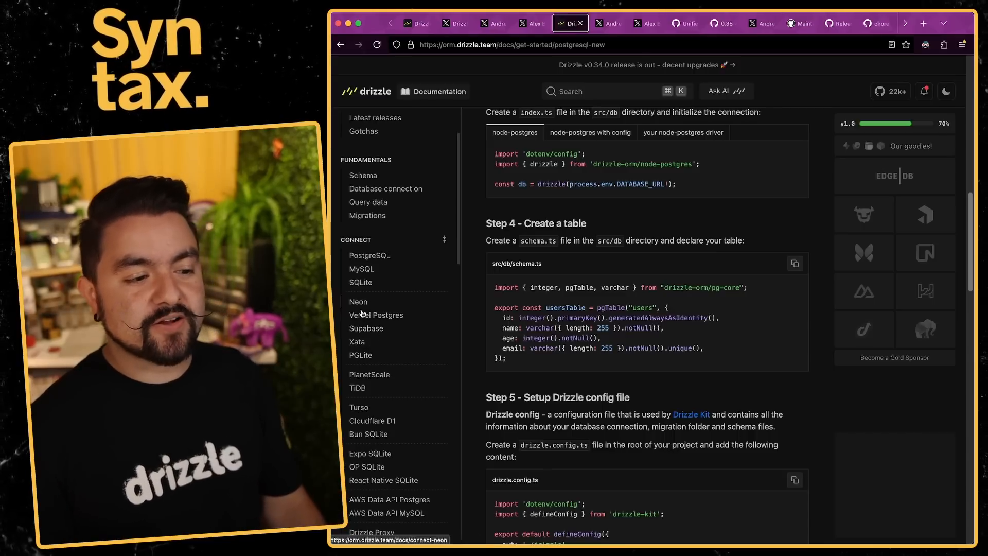
{"action": "mouse_move", "coordinate": [361, 269]}
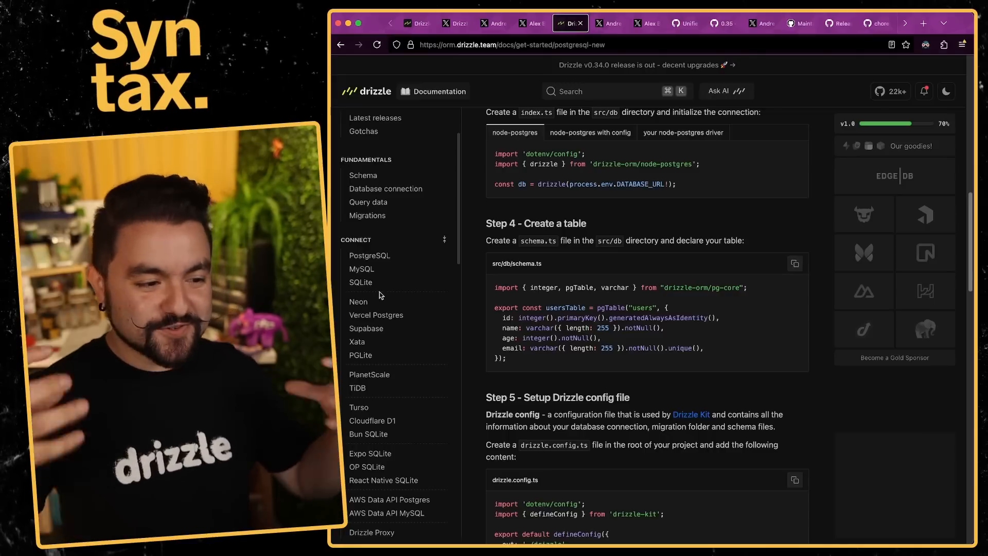
{"action": "mouse_move", "coordinate": [370, 255]}
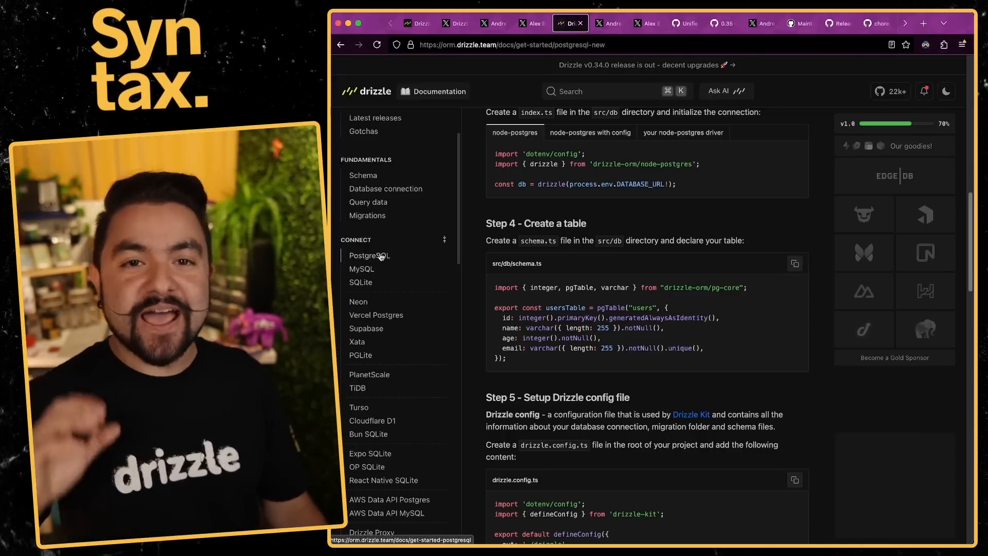
- Open and scroll through the PostgreSQL connection docs page
{"action": "left_click", "coordinate": [370, 255]}
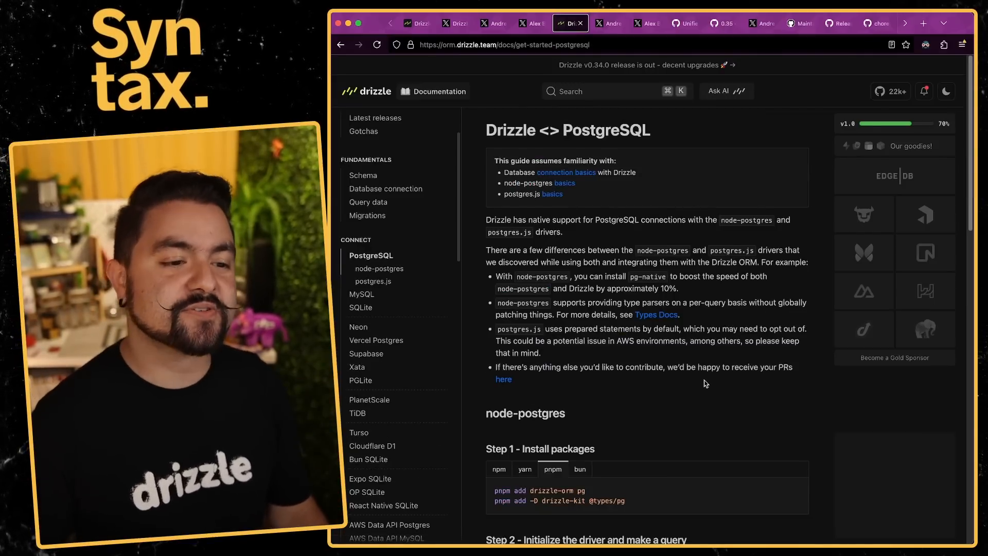
{"action": "scroll", "scroll_direction": "down", "scroll_amount": 3}
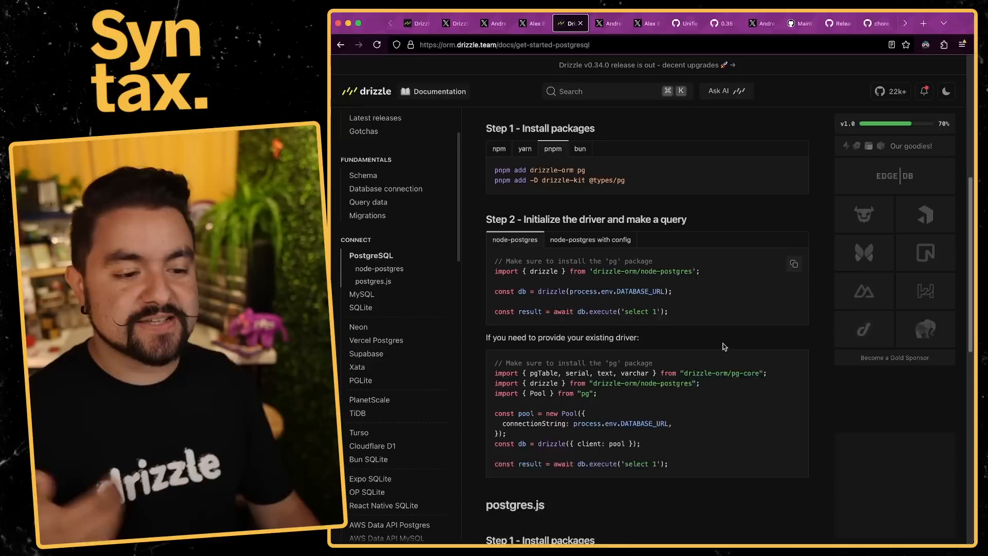
{"action": "scroll", "scroll_direction": "down", "scroll_amount": 3}
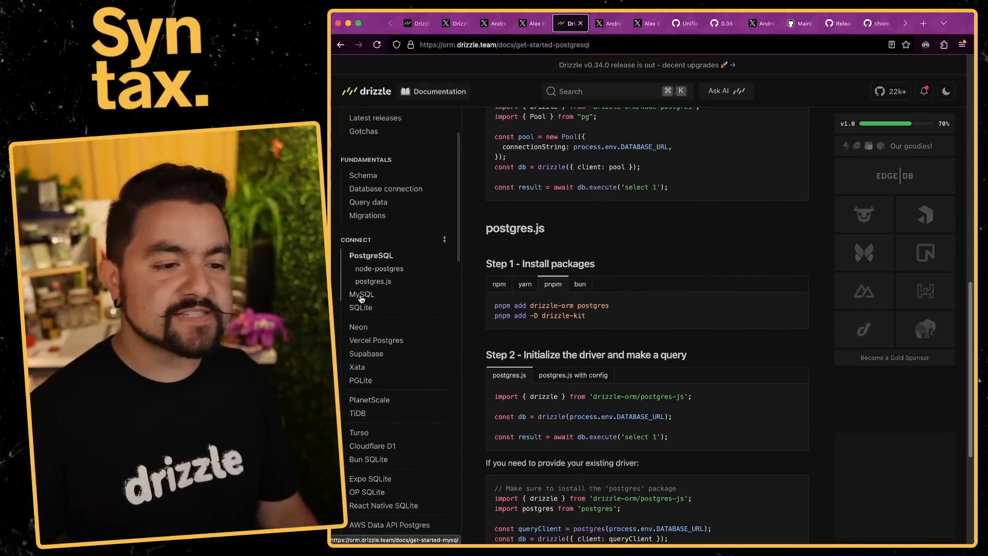
- Browse the SQLite and Neon Postgres pages, then bring up the 70% V1 progress post
{"action": "left_click", "coordinate": [360, 307]}
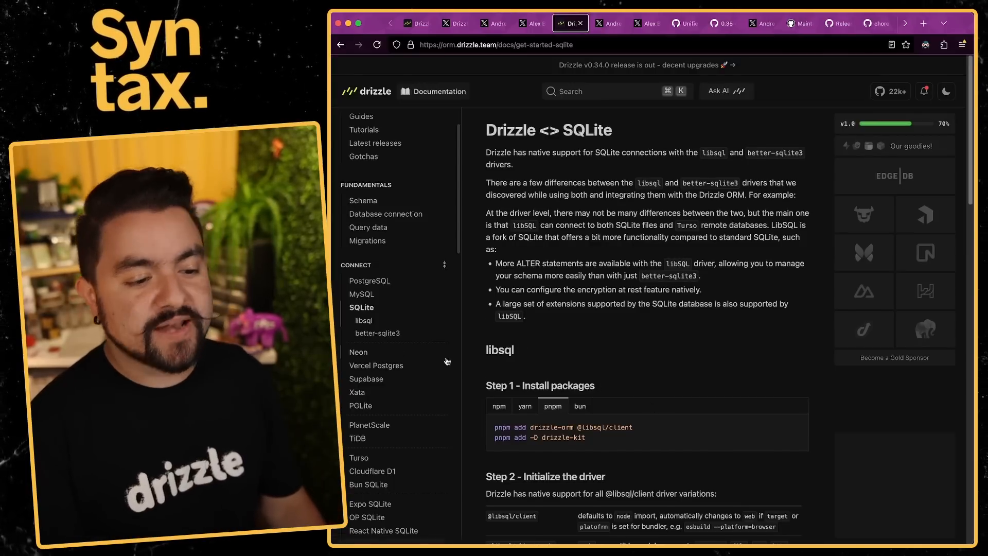
{"action": "left_click", "coordinate": [358, 352]}
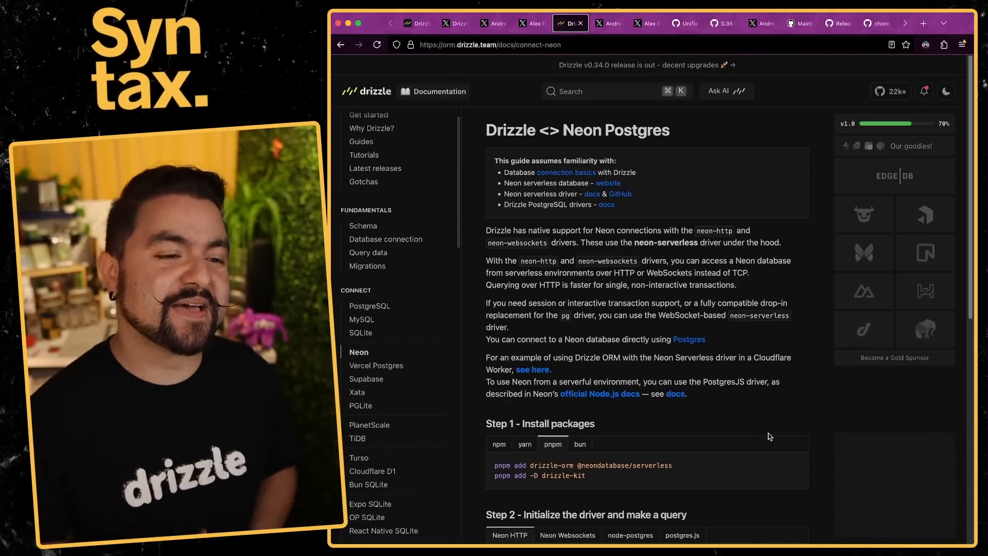
{"action": "left_click", "coordinate": [606, 23]}
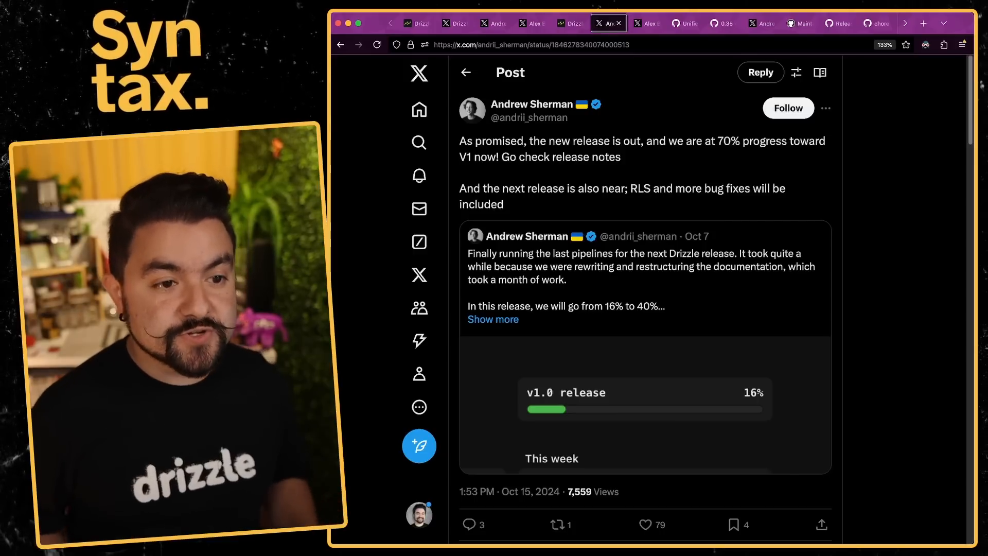
{"action": "left_click", "coordinate": [645, 23]}
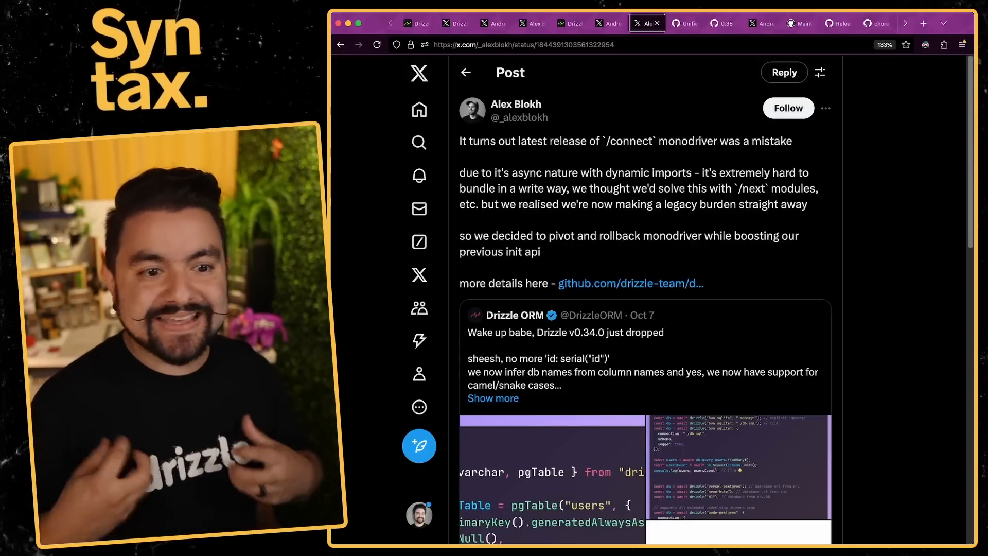
{"action": "scroll", "scroll_direction": "down", "scroll_amount": 3}
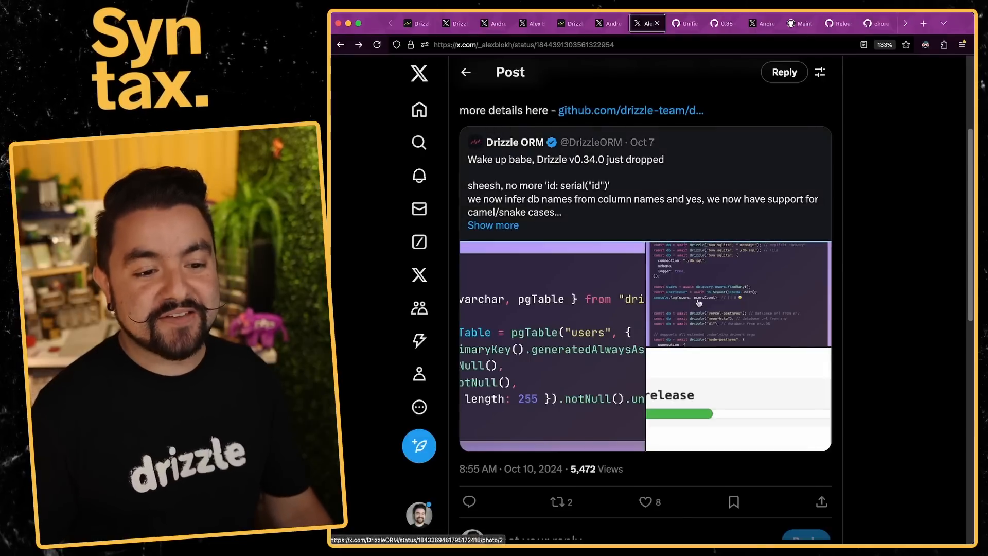
{"action": "scroll", "scroll_direction": "up", "scroll_amount": 3}
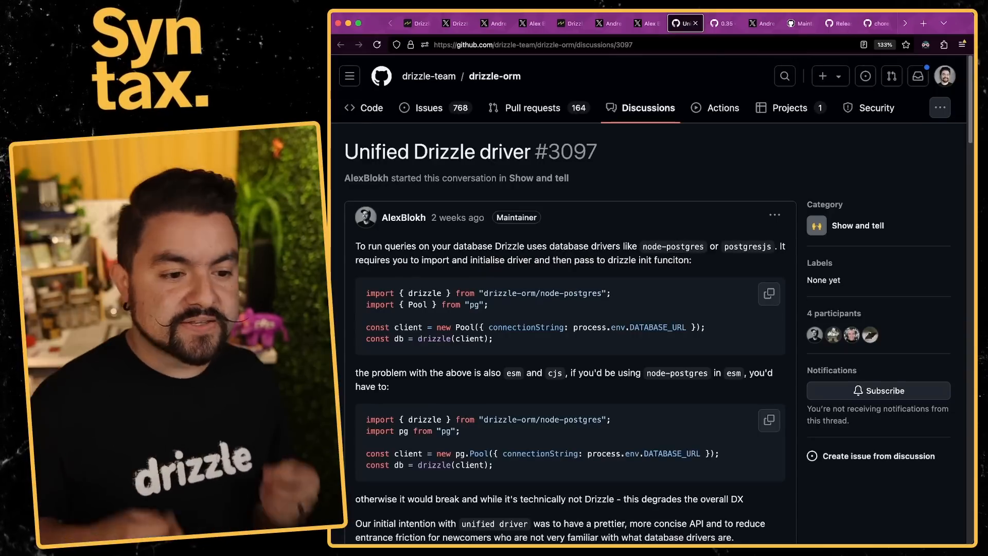
{"action": "scroll", "scroll_direction": "down", "scroll_amount": 3}
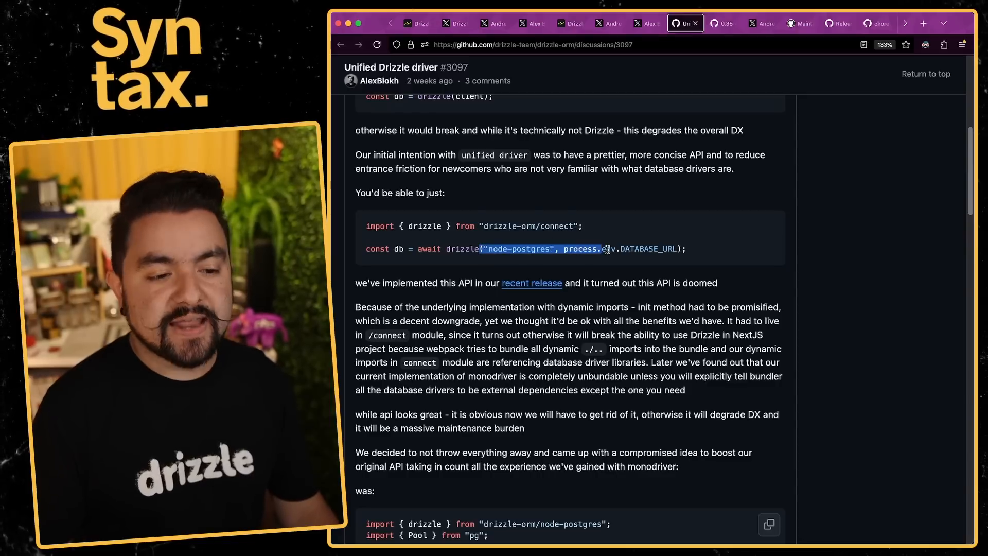
{"action": "scroll", "scroll_direction": "up", "scroll_amount": 3}
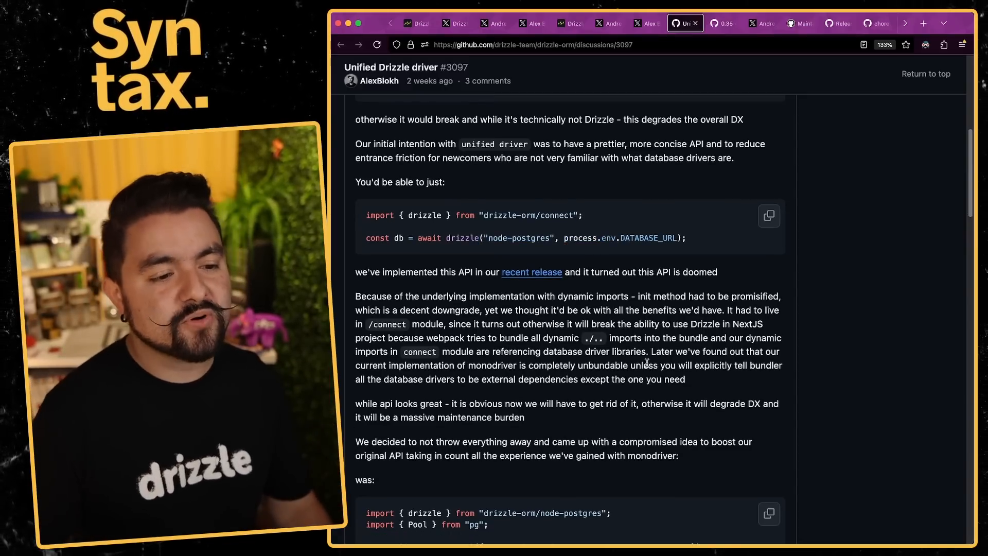
{"action": "scroll", "scroll_direction": "down", "scroll_amount": 3}
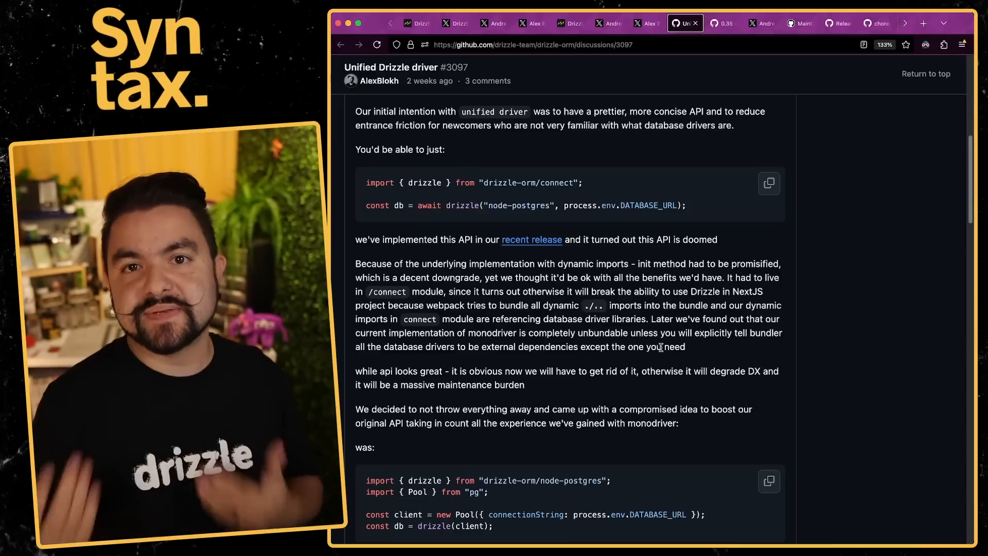
{"action": "scroll", "scroll_direction": "down", "scroll_amount": 3}
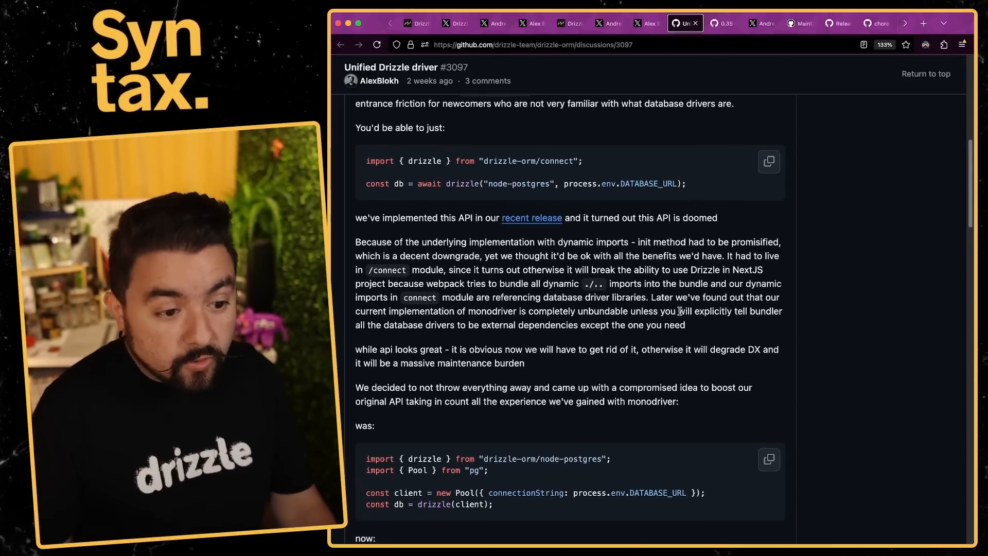
{"action": "scroll", "scroll_direction": "down", "scroll_amount": 3}
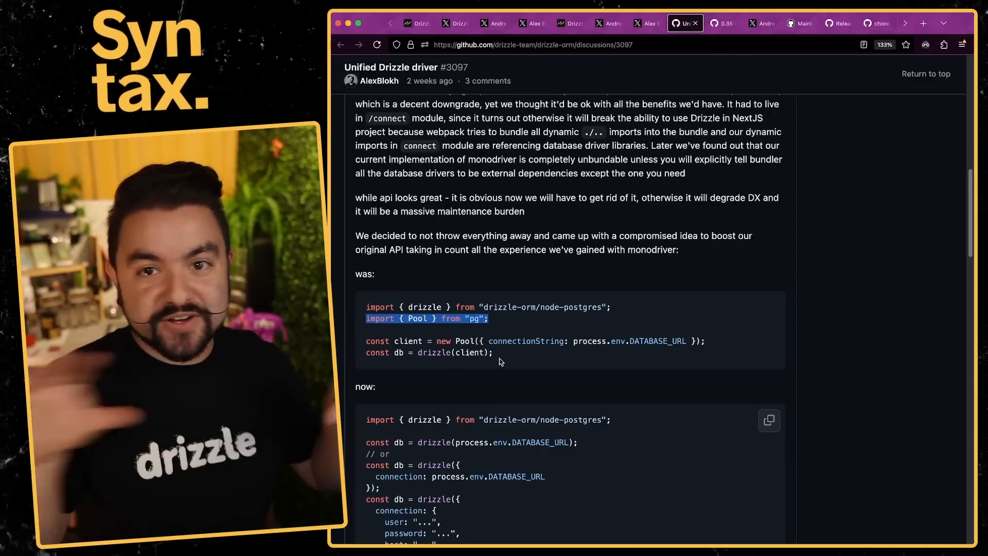
{"action": "mouse_move", "coordinate": [551, 350]}
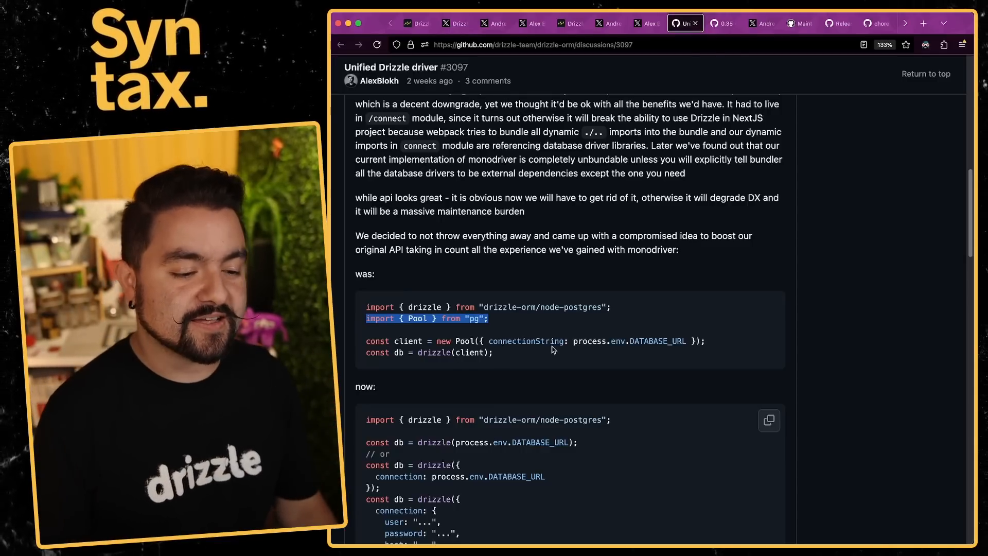
{"action": "scroll", "scroll_direction": "down", "scroll_amount": 3}
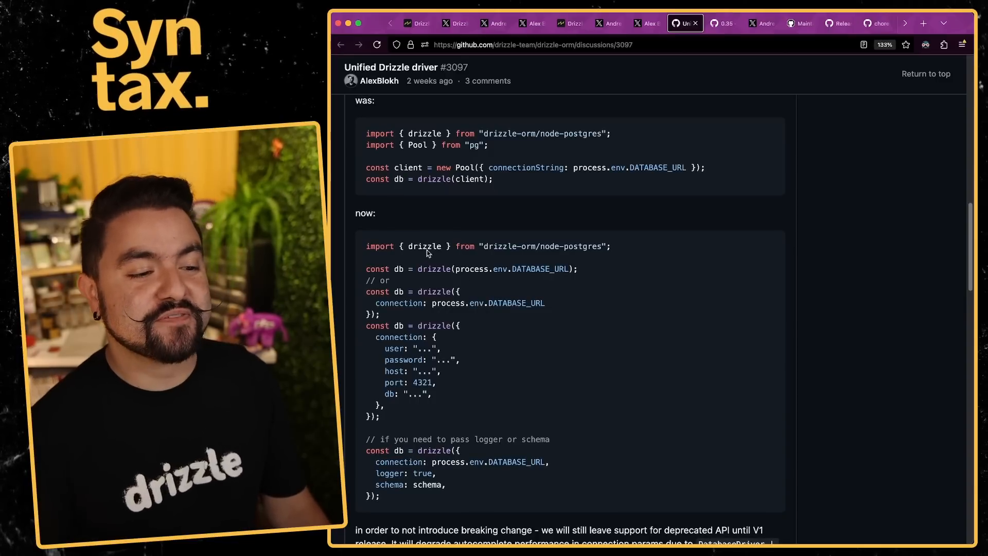
{"action": "double_click", "coordinate": [425, 246]}
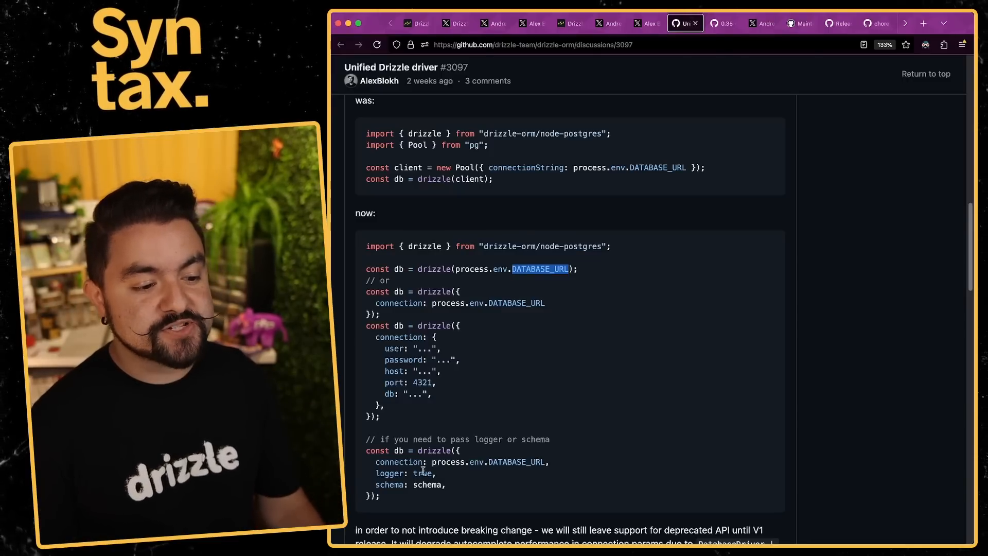
{"action": "scroll", "scroll_direction": "down", "scroll_amount": 3}
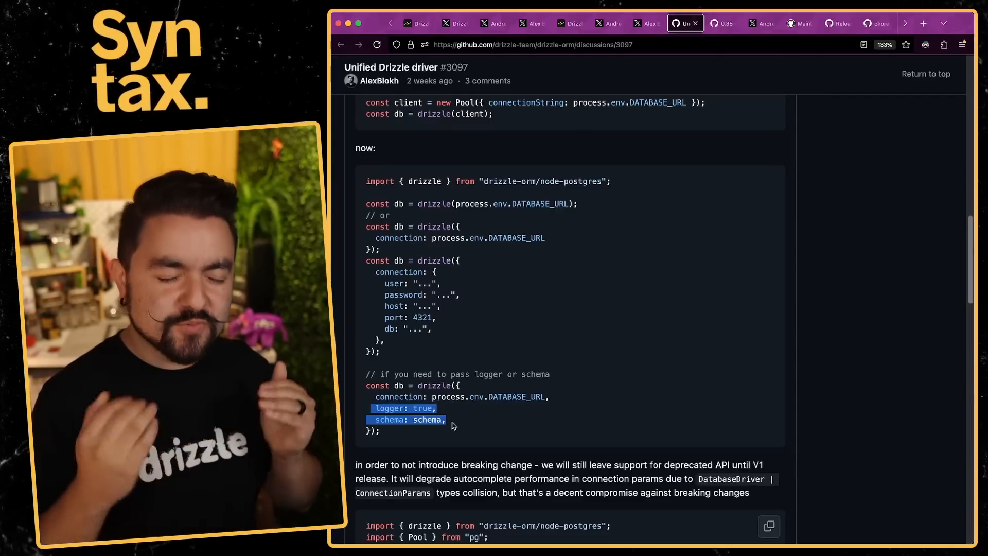
{"action": "mouse_move", "coordinate": [474, 405]}
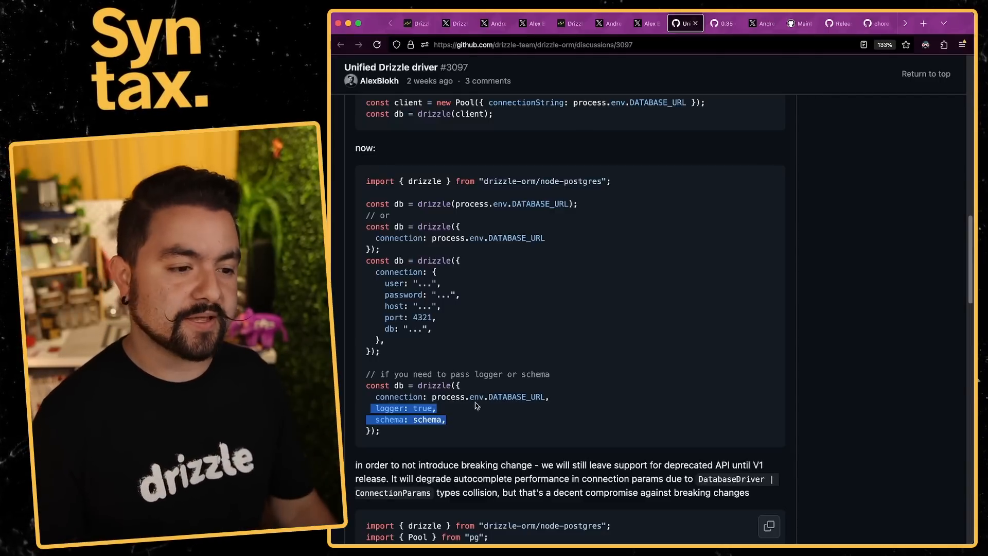
{"action": "scroll", "scroll_direction": "up", "scroll_amount": 3}
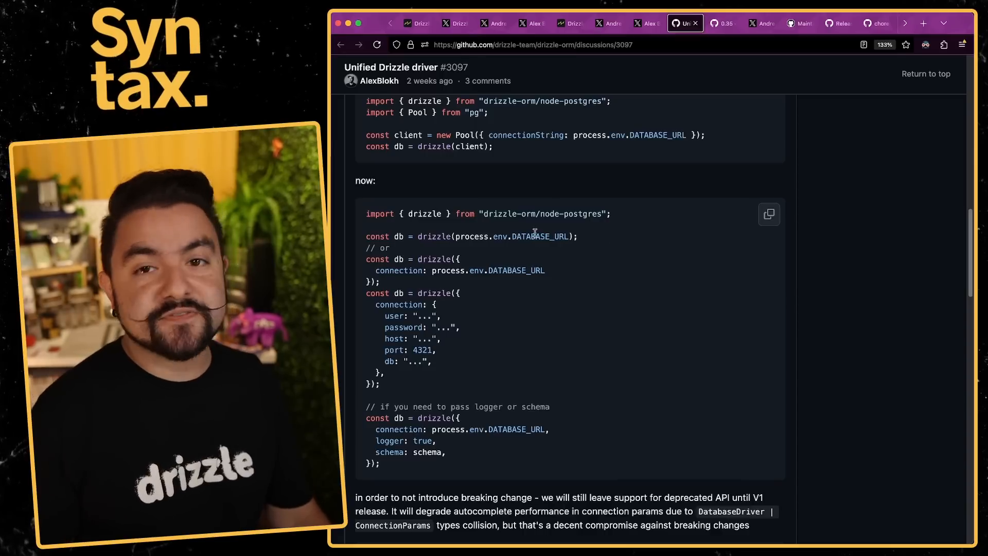
{"action": "mouse_move", "coordinate": [539, 221]}
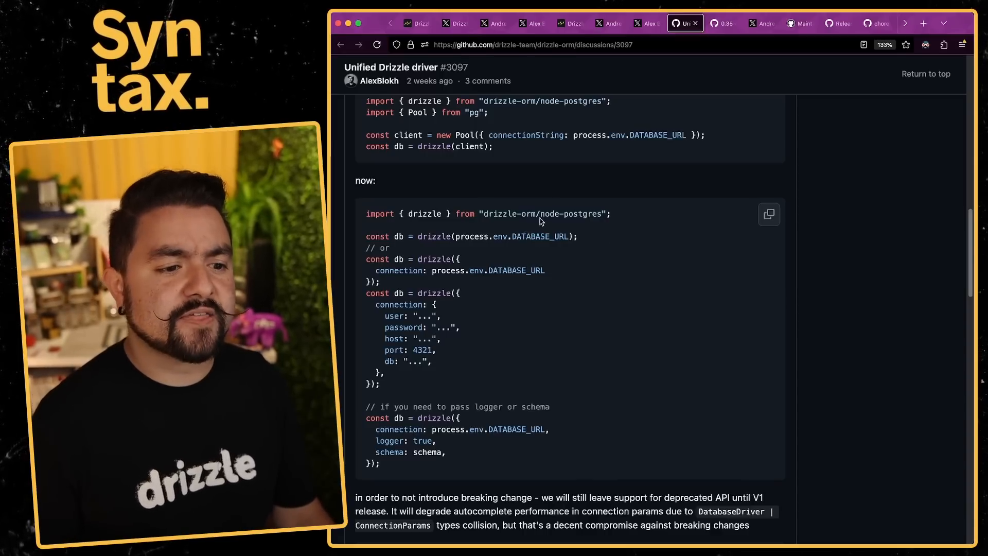
{"action": "double_click", "coordinate": [567, 213]}
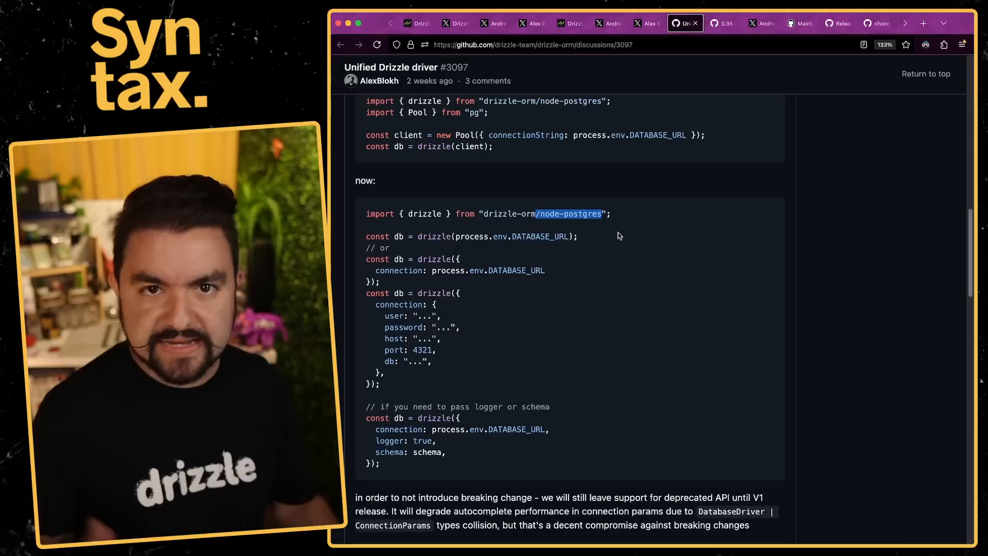
{"action": "scroll", "scroll_direction": "up", "scroll_amount": 3}
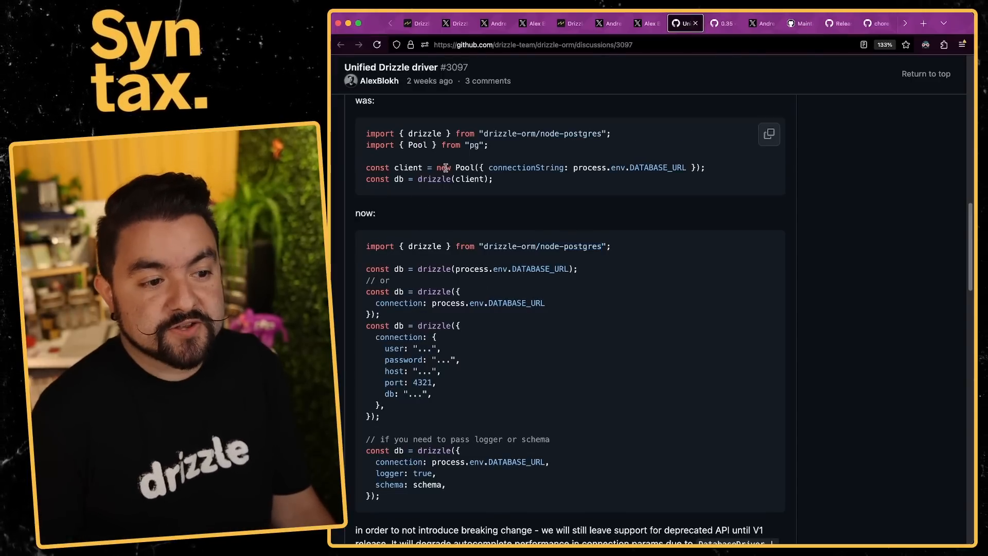
{"action": "mouse_move", "coordinate": [485, 197]}
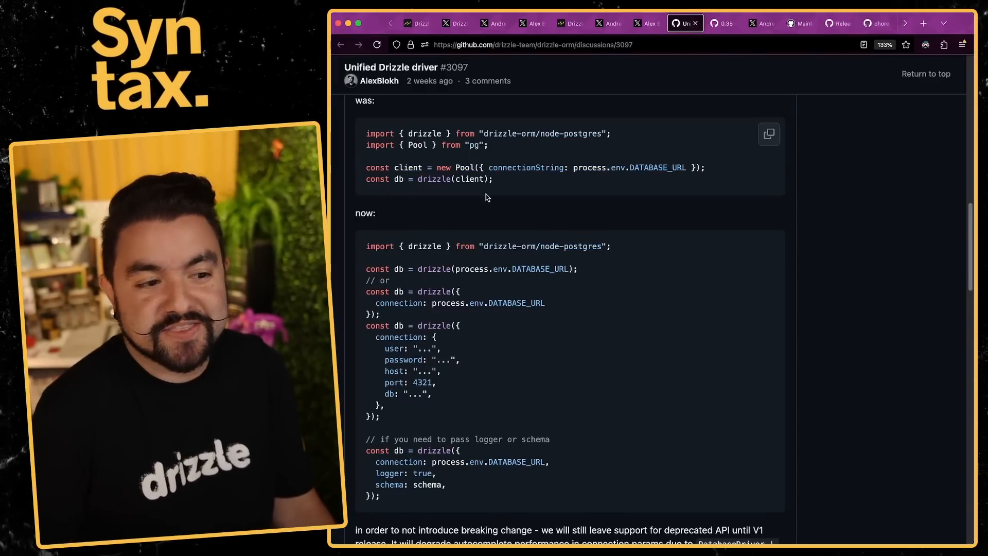
{"action": "scroll", "scroll_direction": "down", "scroll_amount": 3}
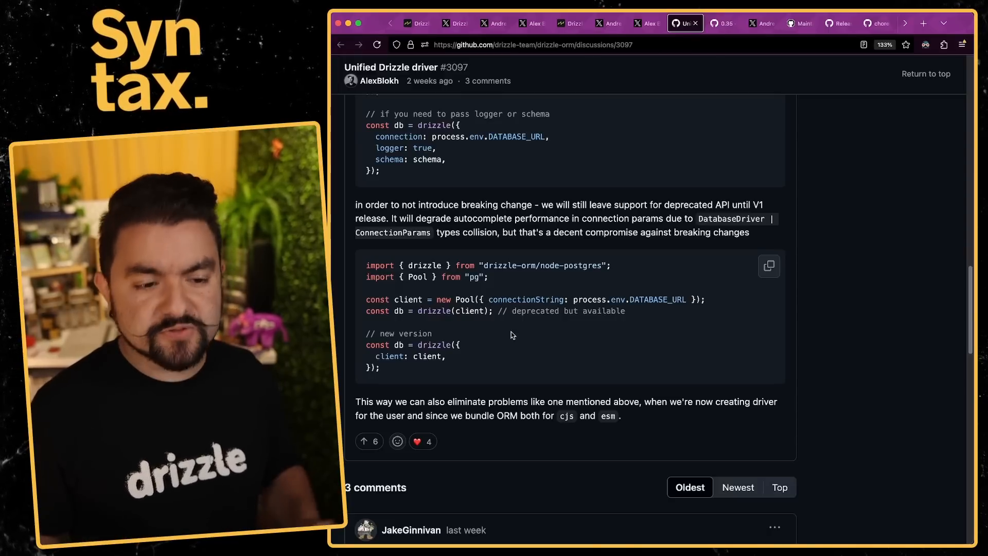
{"action": "mouse_move", "coordinate": [491, 295]}
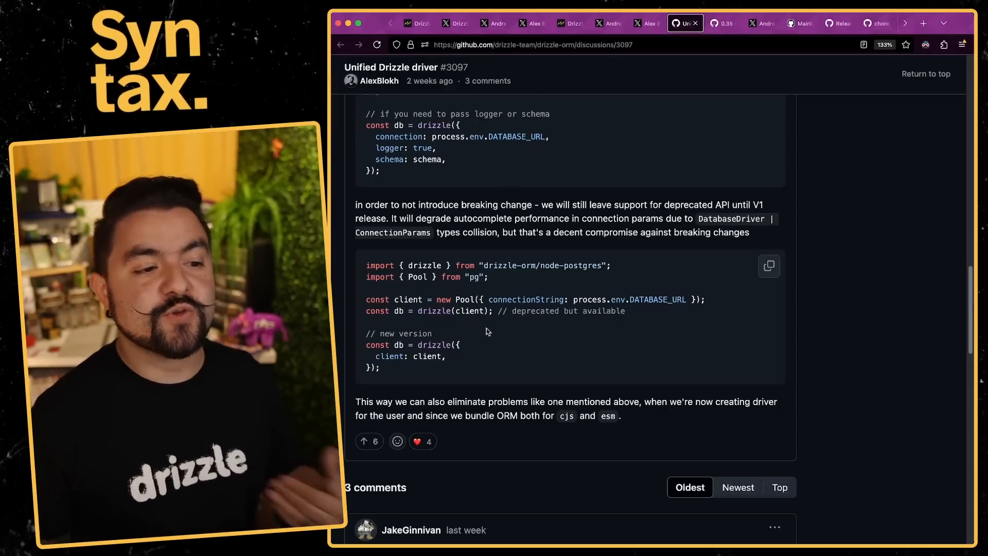
{"action": "scroll", "scroll_direction": "up", "scroll_amount": 3}
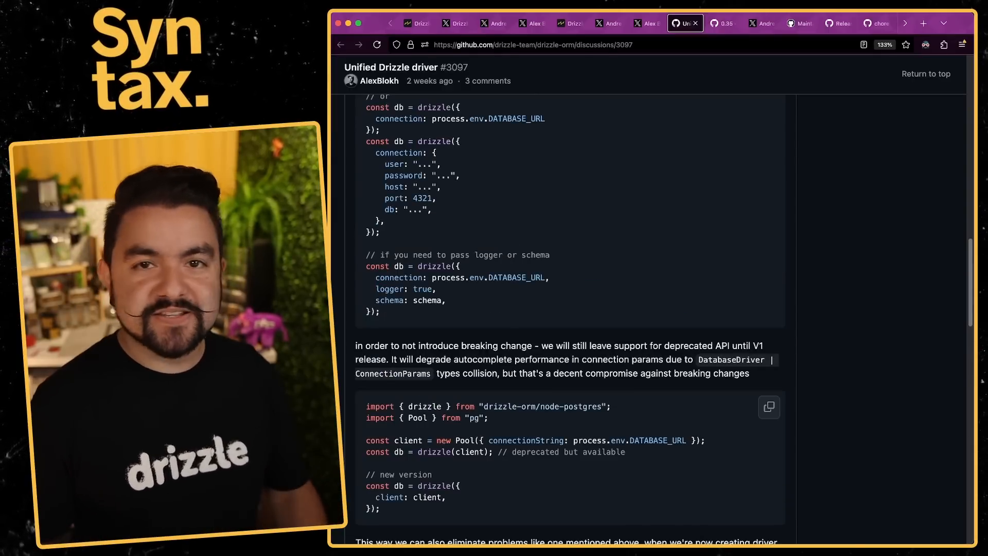
- Read the 0.35.2 and 0.35.3 LibSQL release notes, then bring up the maintenance-plans post
{"action": "left_click", "coordinate": [719, 23]}
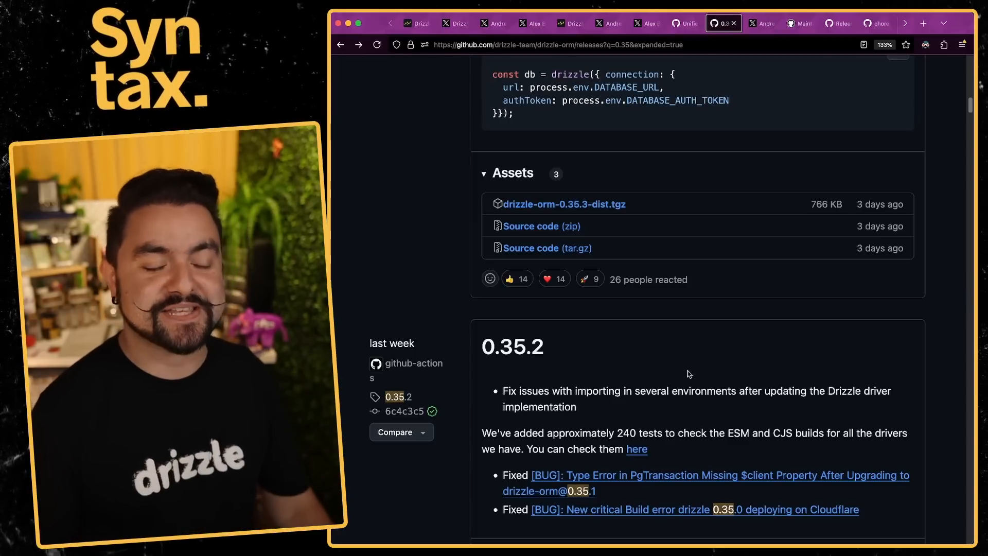
{"action": "scroll", "scroll_direction": "up", "scroll_amount": 3}
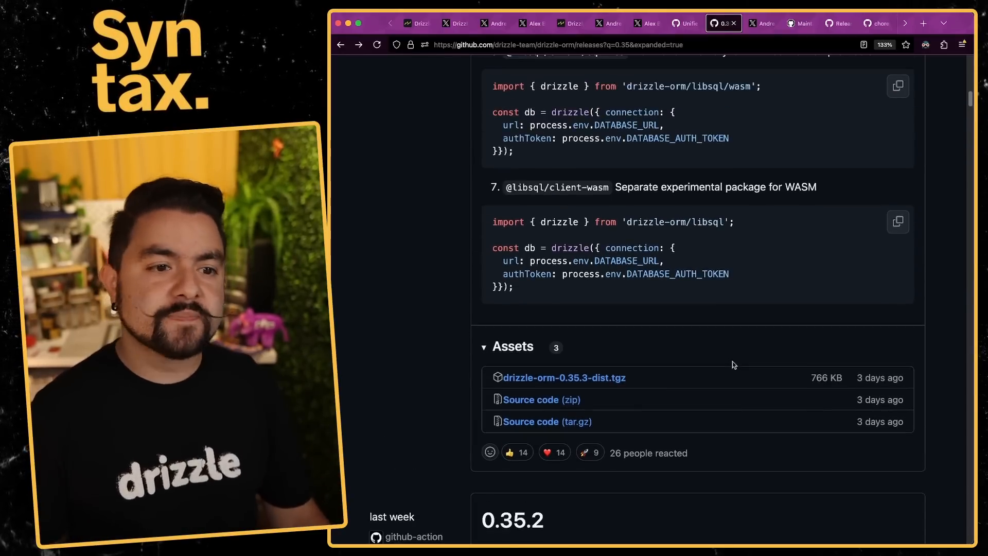
{"action": "scroll", "scroll_direction": "up", "scroll_amount": 3}
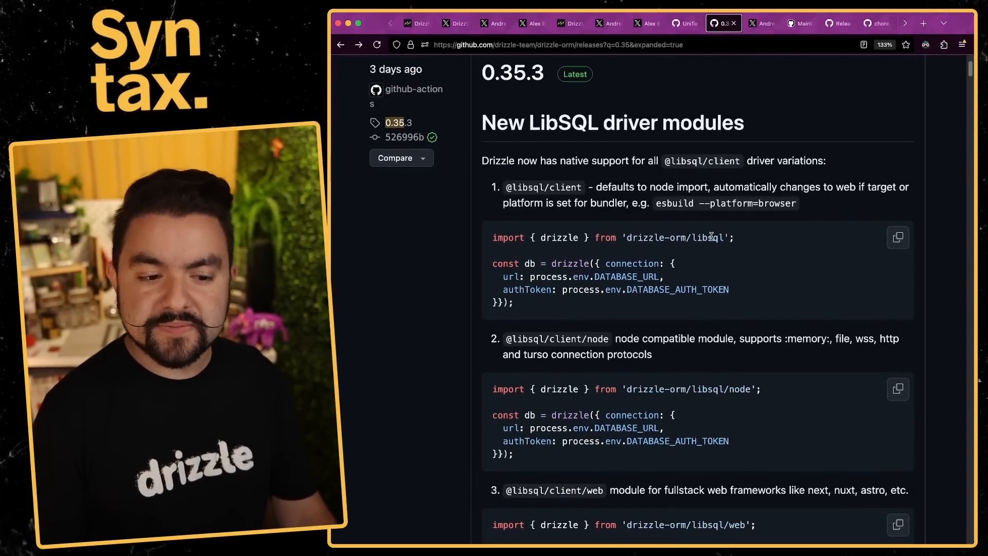
{"action": "scroll", "scroll_direction": "down", "scroll_amount": 3}
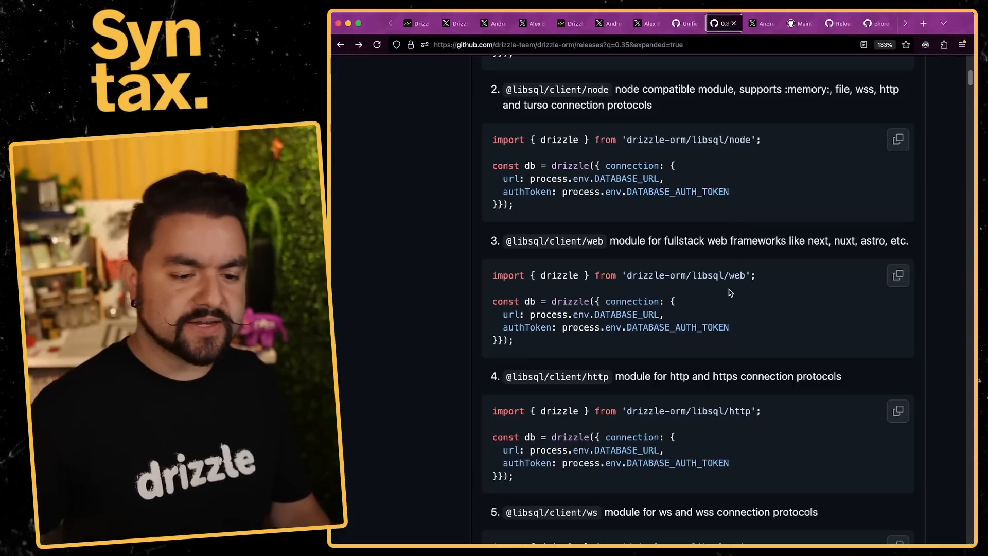
{"action": "left_click", "coordinate": [761, 23]}
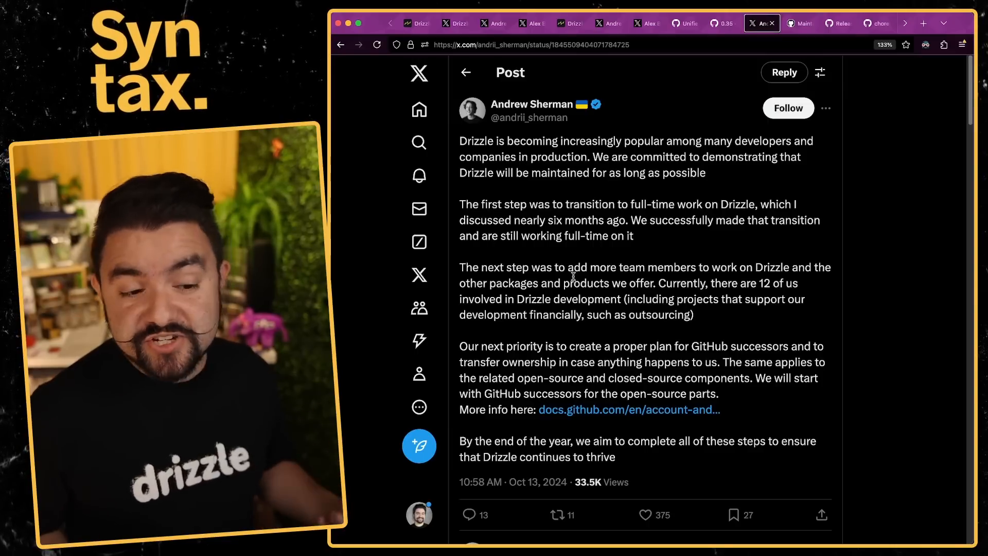
{"action": "mouse_move", "coordinate": [712, 243]}
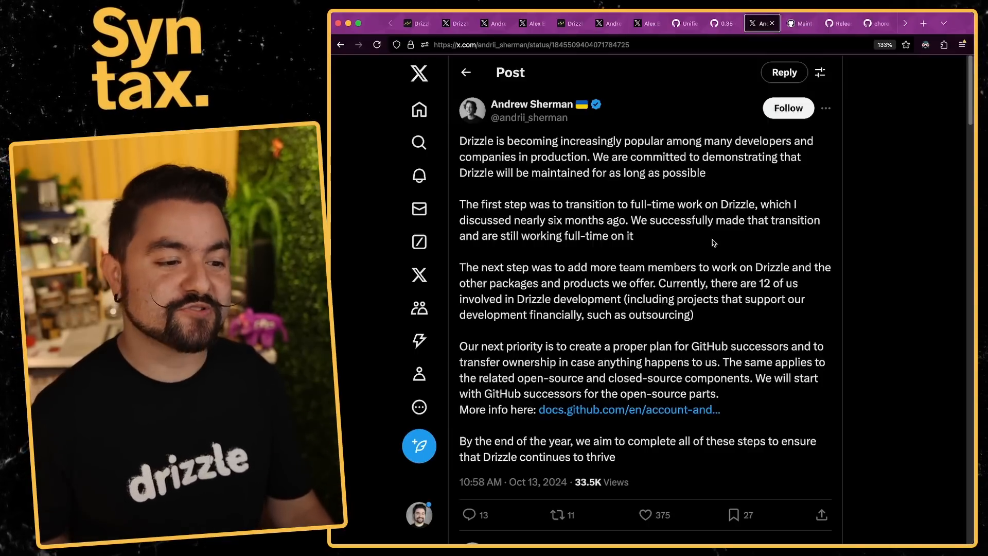
{"action": "mouse_move", "coordinate": [746, 322]}
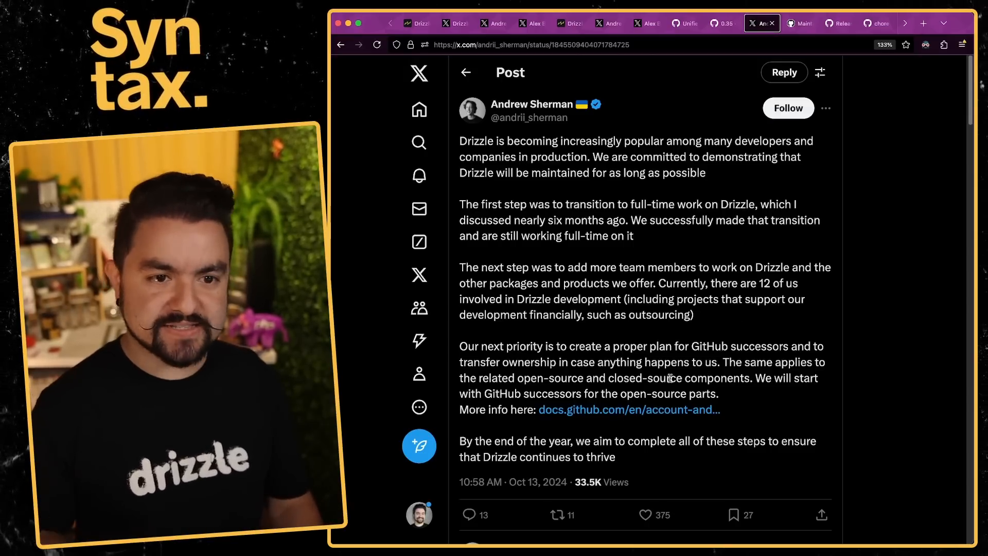
- Follow the docs.github.com link to GitHub's account successors page
{"action": "left_click", "coordinate": [628, 409]}
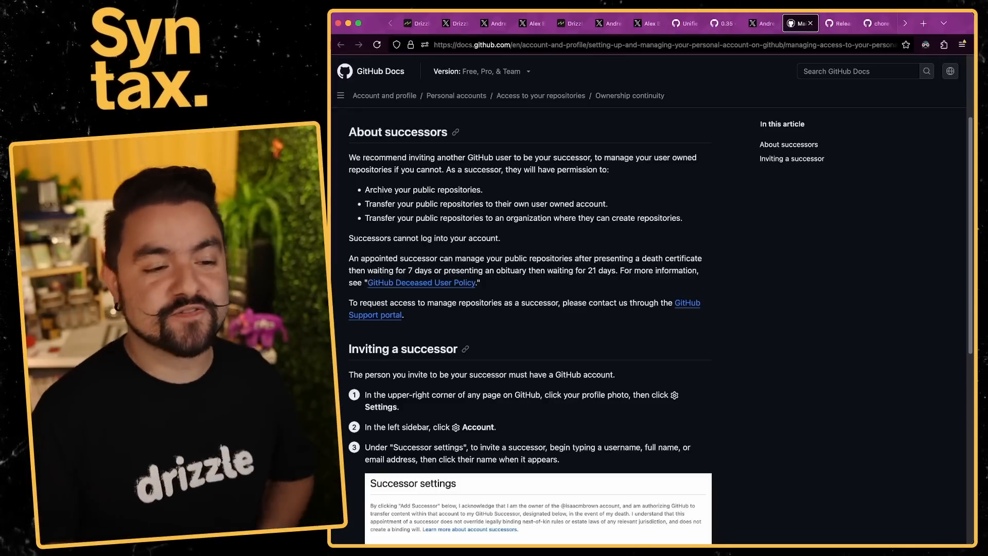
- Switch back to Andrew Sherman's X post on Drizzle's maintenance plan
{"action": "left_click", "coordinate": [759, 23]}
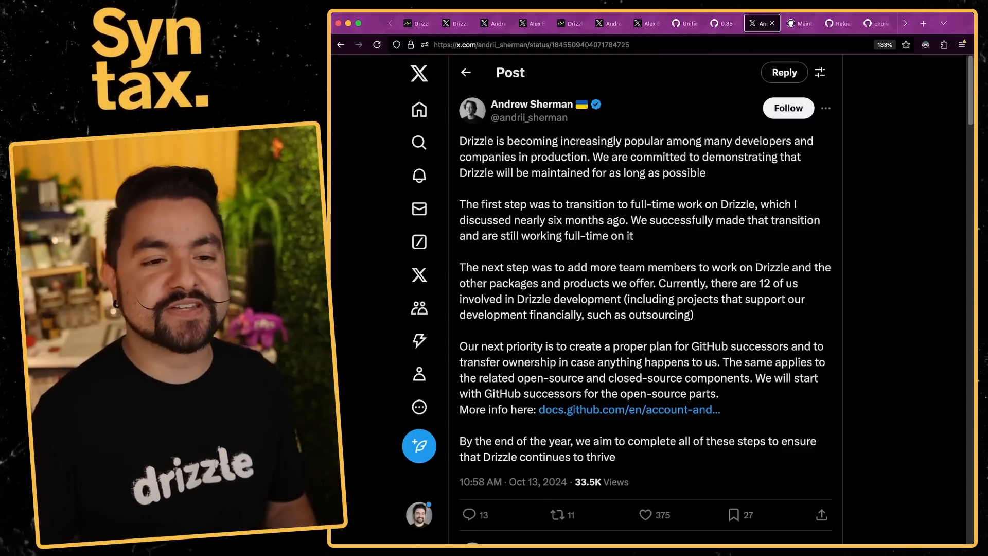
- Bring up the w3cj/bytedash repo README with its dbdocs schema diagram
{"action": "left_click", "coordinate": [839, 23]}
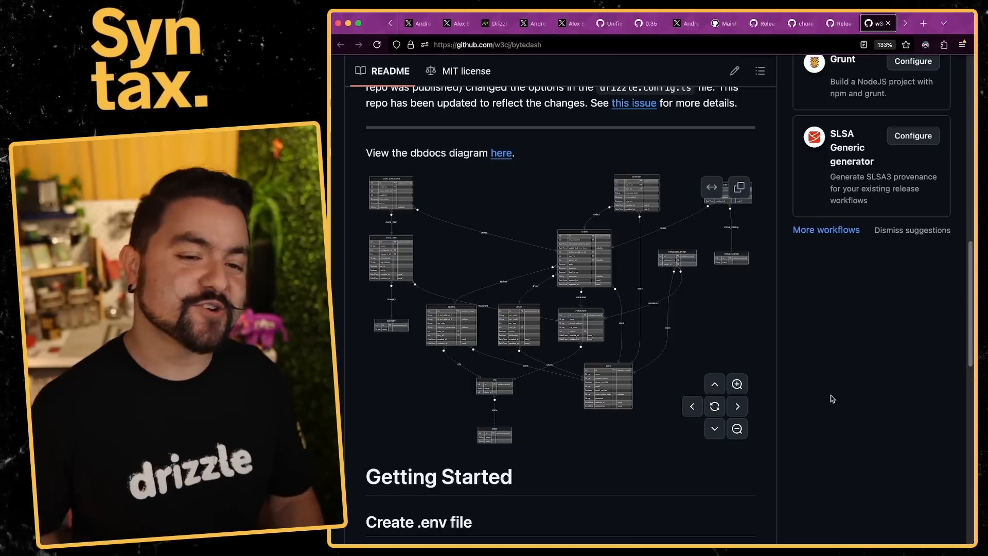
- Review the v0.34.0 Turso before/after config examples, then bring up the hono-open-api-starter upgrade commit
{"action": "left_click", "coordinate": [759, 23]}
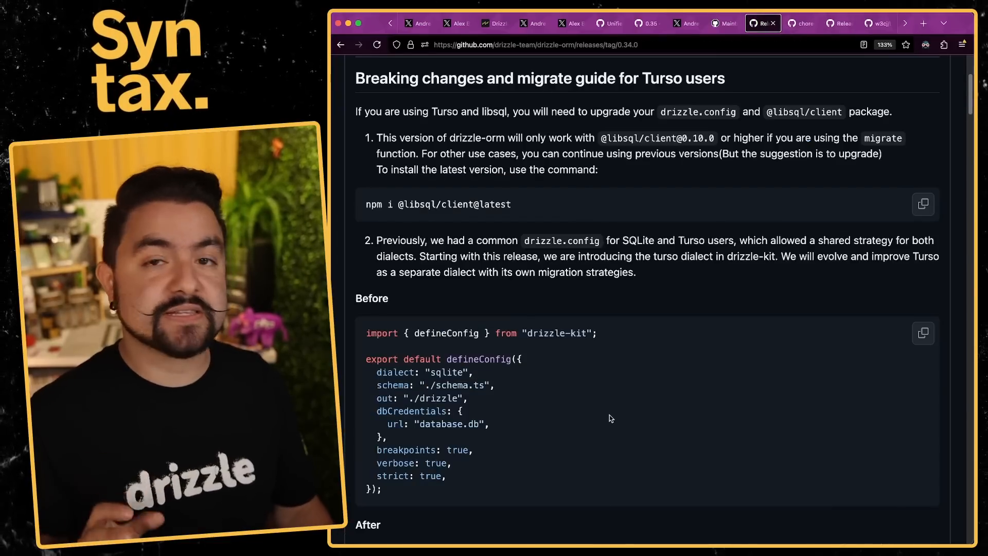
{"action": "scroll", "scroll_direction": "down", "scroll_amount": 3}
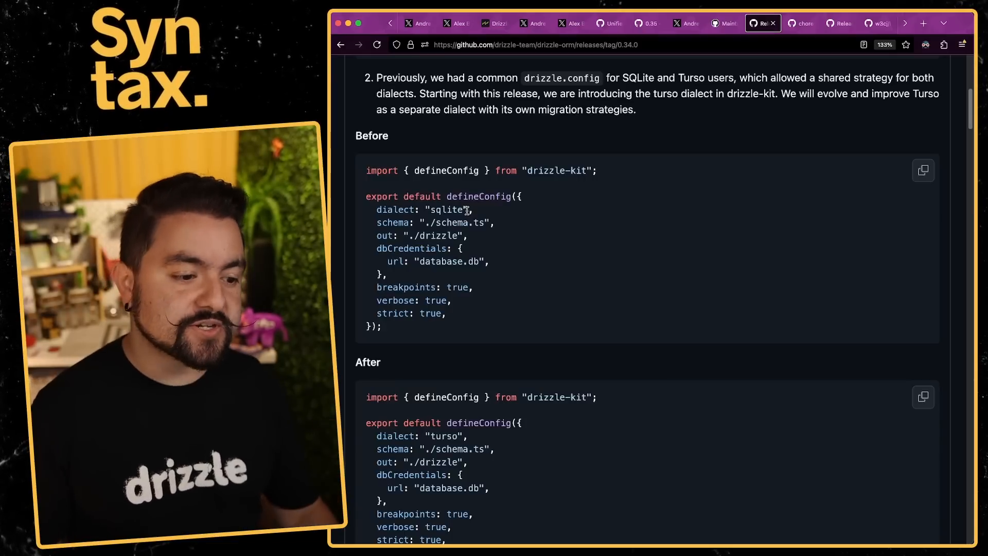
{"action": "scroll", "scroll_direction": "down", "scroll_amount": 3}
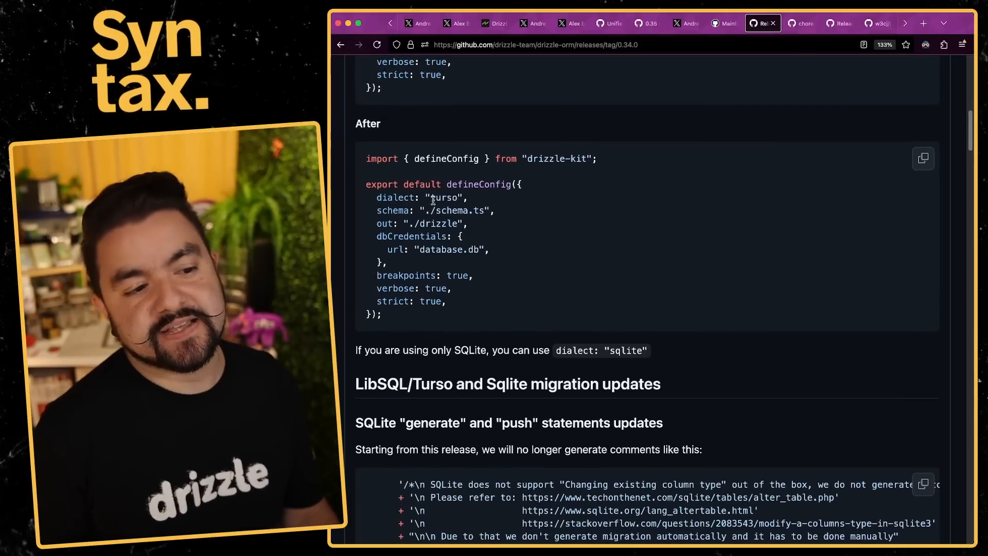
{"action": "scroll", "scroll_direction": "down", "scroll_amount": 3}
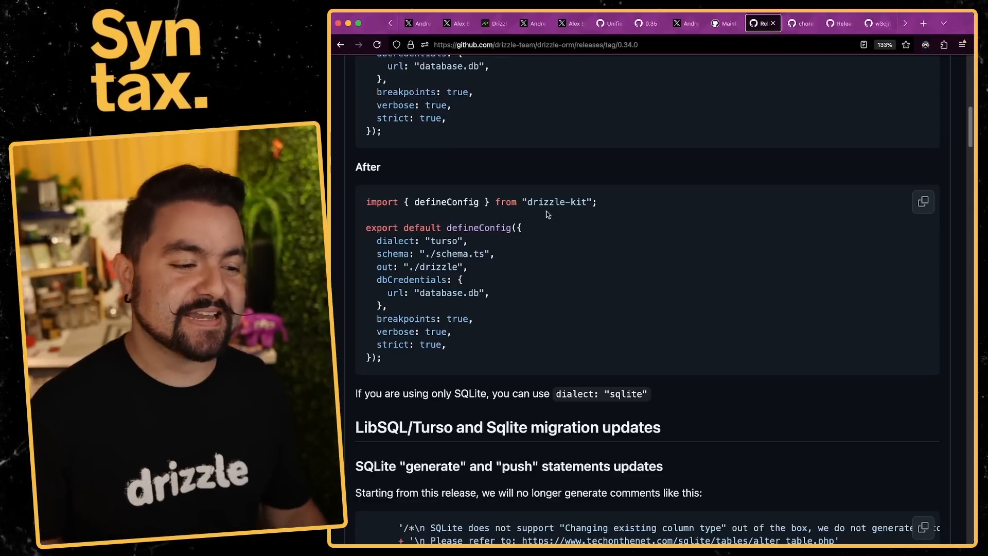
{"action": "scroll", "scroll_direction": "up", "scroll_amount": 3}
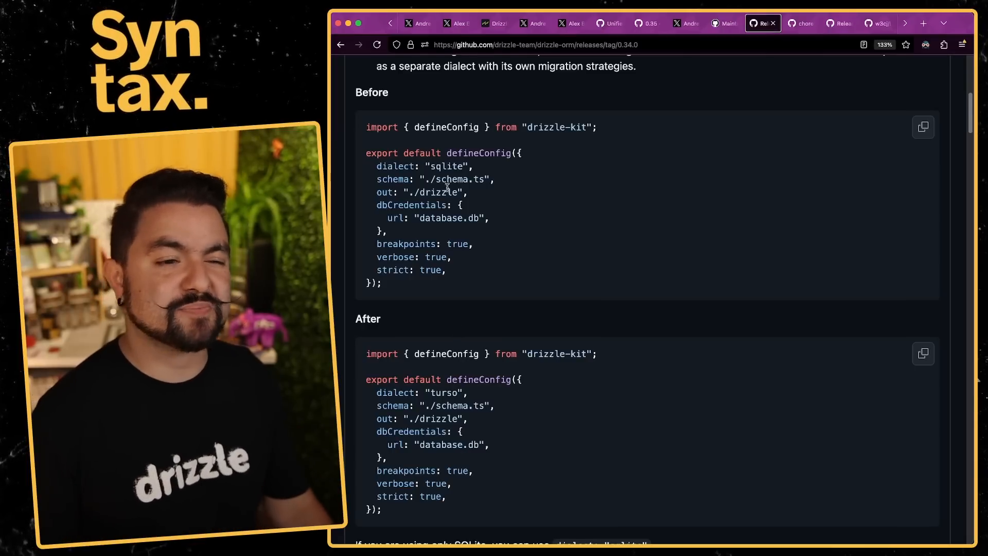
{"action": "scroll", "scroll_direction": "down", "scroll_amount": 3}
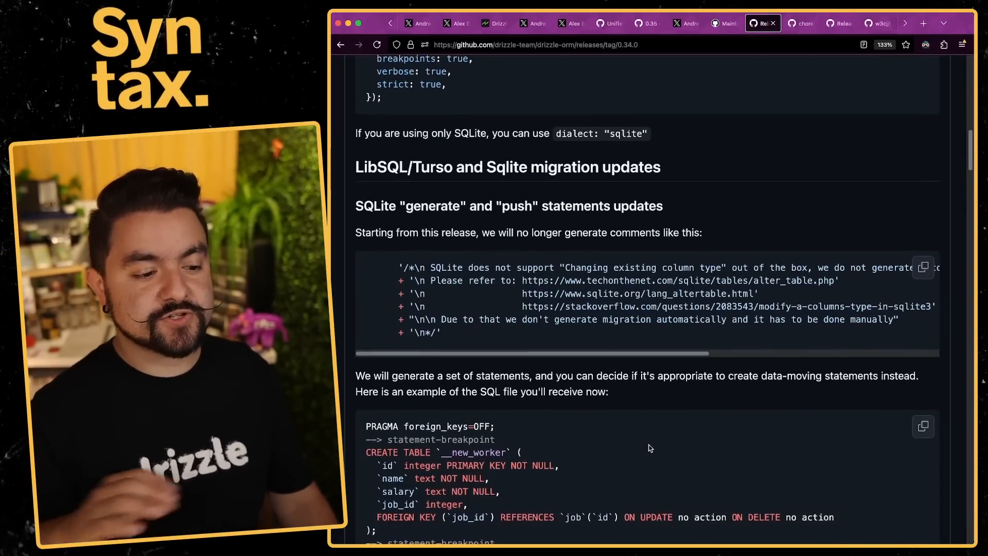
{"action": "left_click", "coordinate": [799, 23]}
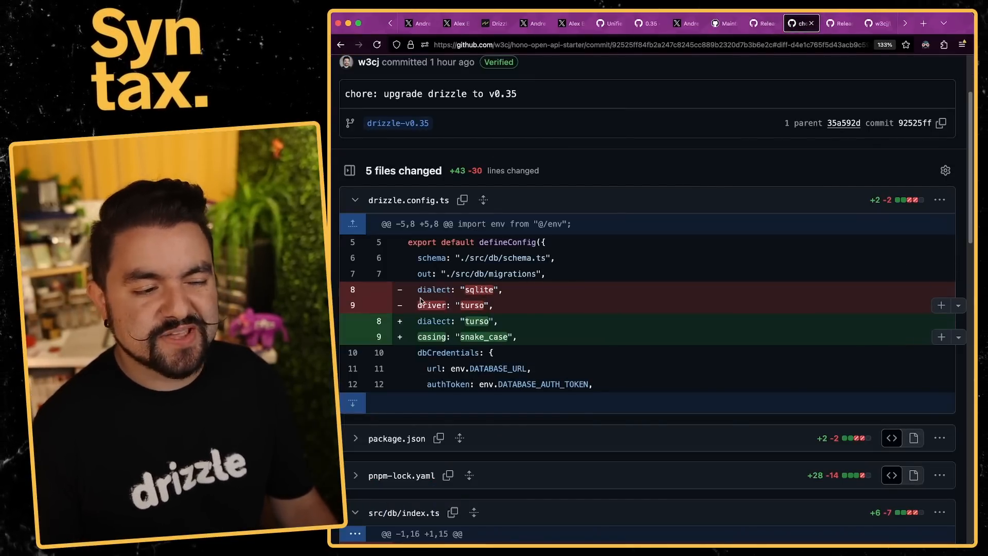
- Return to the v0.34.0 release notes at the 'New casing param' section
{"action": "left_click", "coordinate": [838, 23]}
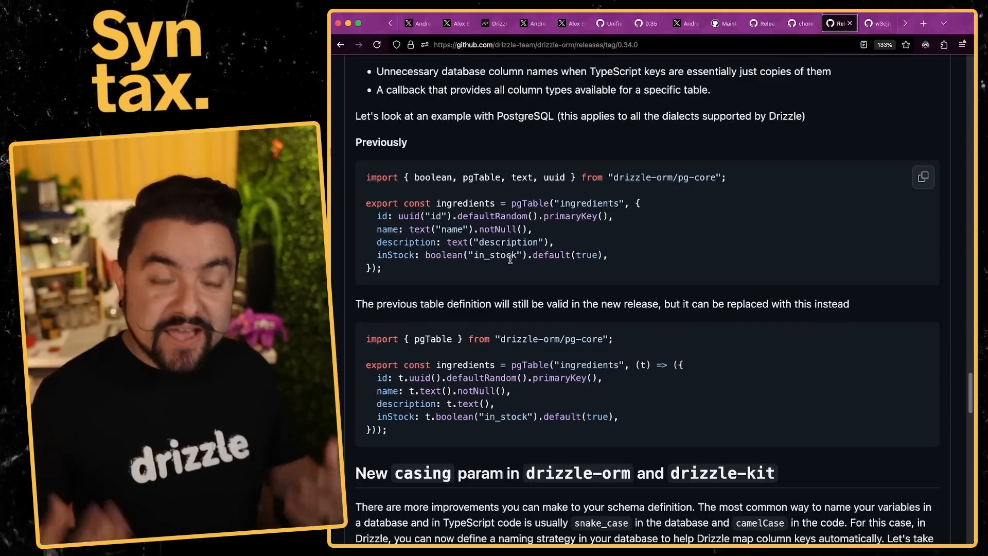
- Skim the release notes' casing examples, then view the starter project's upgrade commit
{"action": "scroll", "scroll_direction": "down", "scroll_amount": 3}
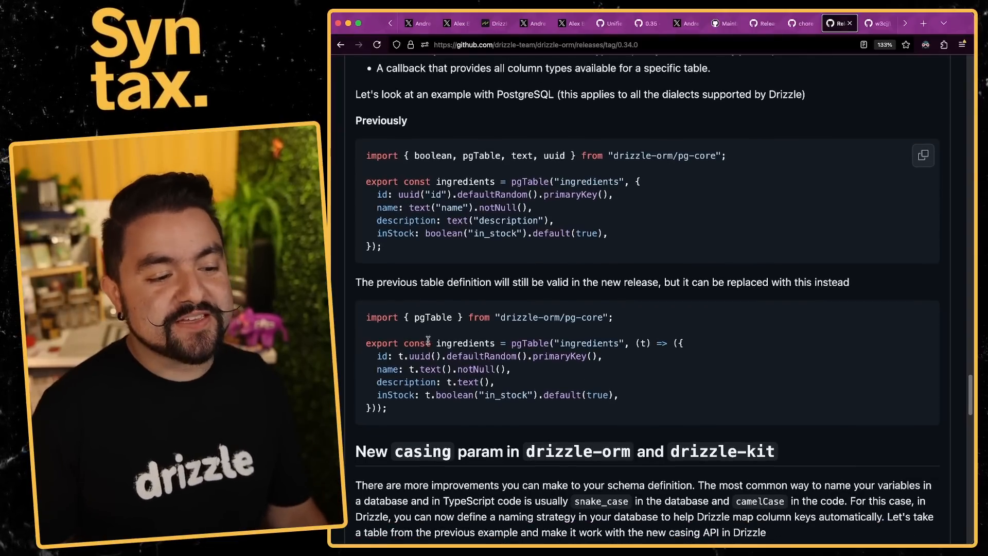
{"action": "scroll", "scroll_direction": "up", "scroll_amount": 3}
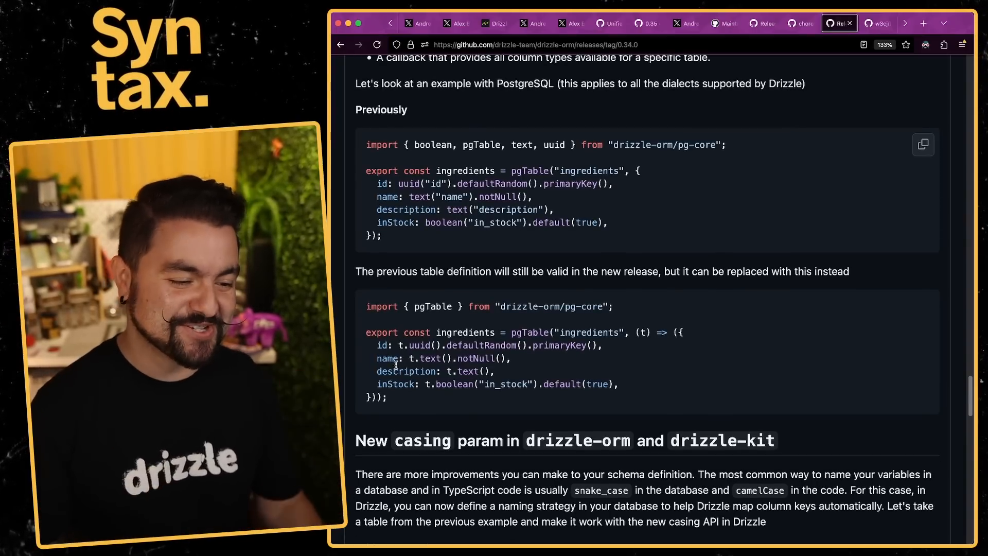
{"action": "scroll", "scroll_direction": "down", "scroll_amount": 3}
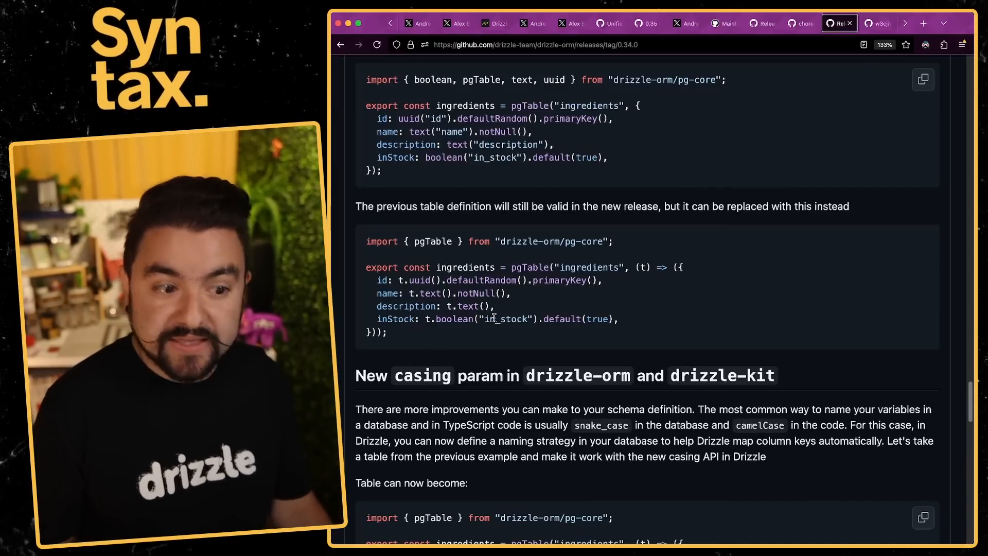
{"action": "scroll", "scroll_direction": "up", "scroll_amount": 3}
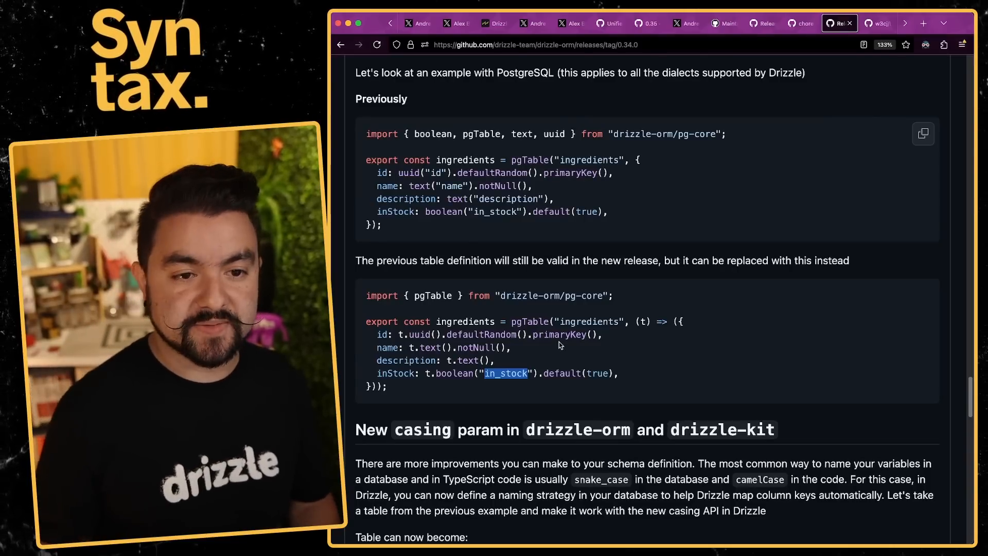
{"action": "left_click", "coordinate": [796, 23]}
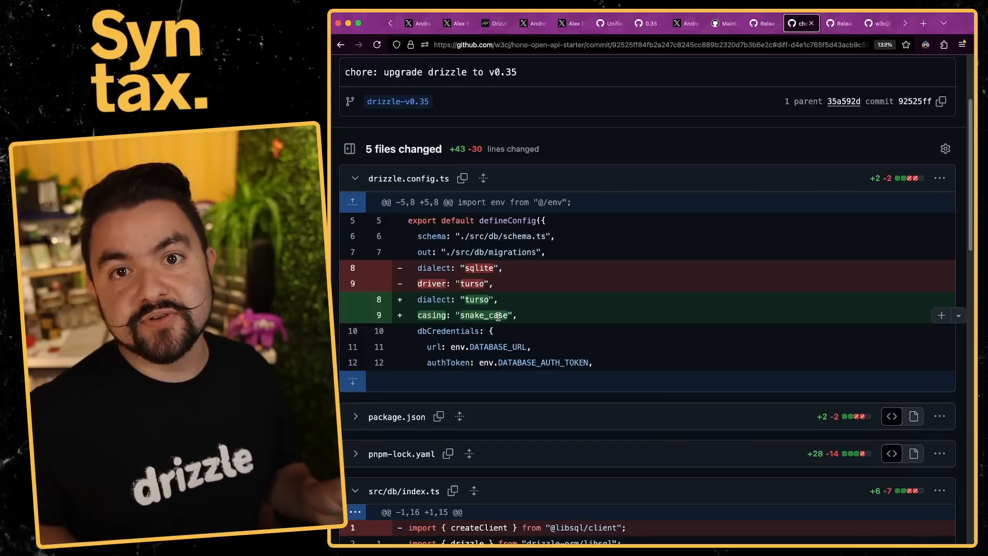
{"action": "mouse_move", "coordinate": [592, 269]}
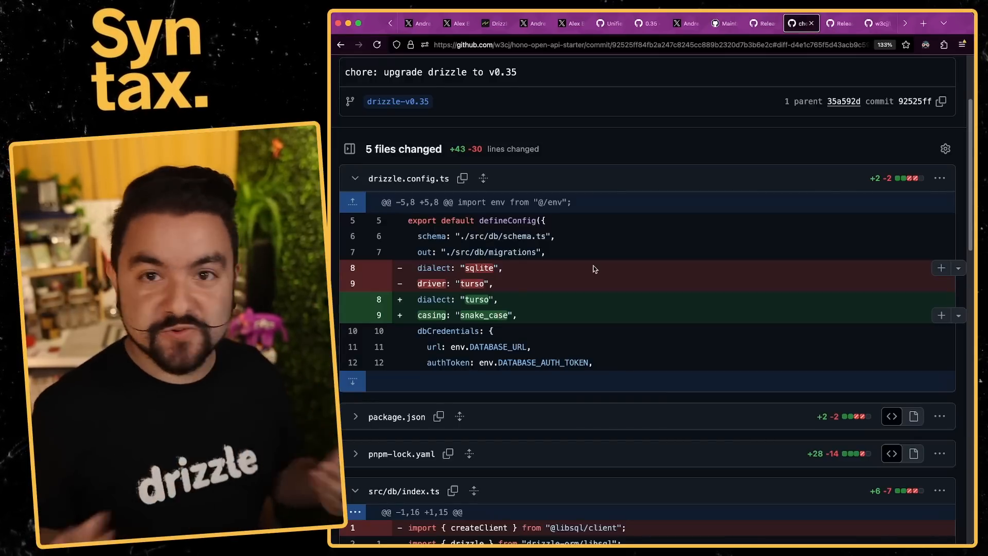
- Back in the release notes, highlight the snake_case casing connection example and scroll around it
{"action": "left_click", "coordinate": [838, 23]}
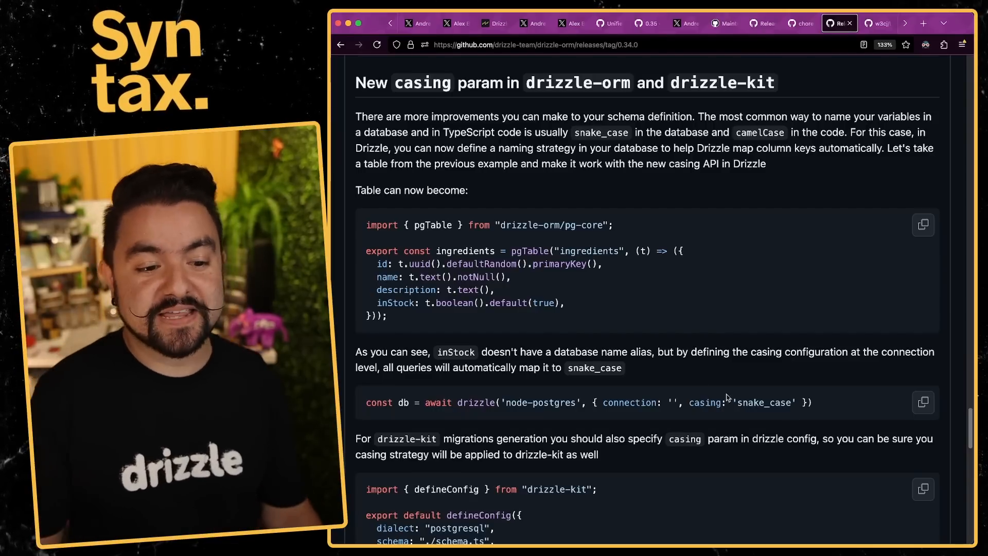
{"action": "double_click", "coordinate": [378, 401]}
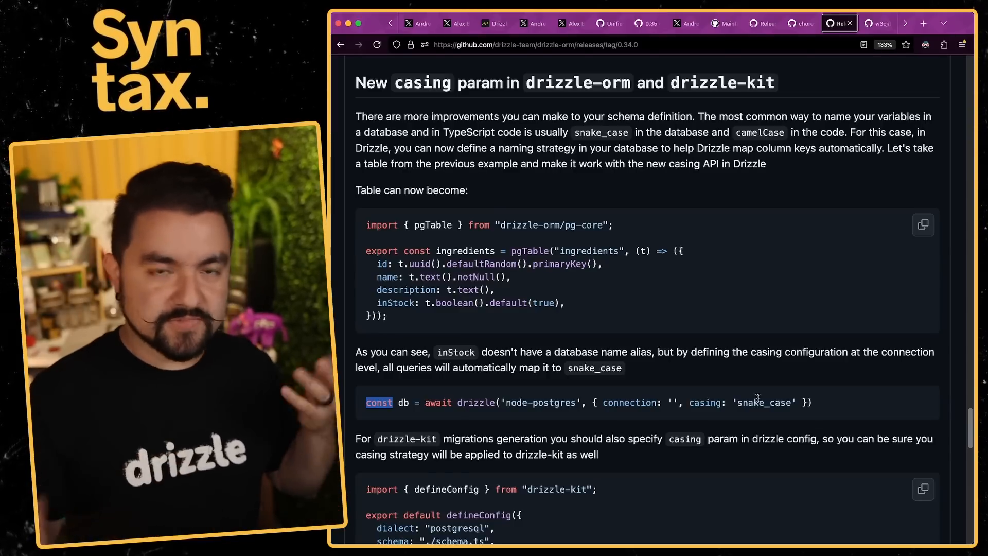
{"action": "scroll", "scroll_direction": "up", "scroll_amount": 3}
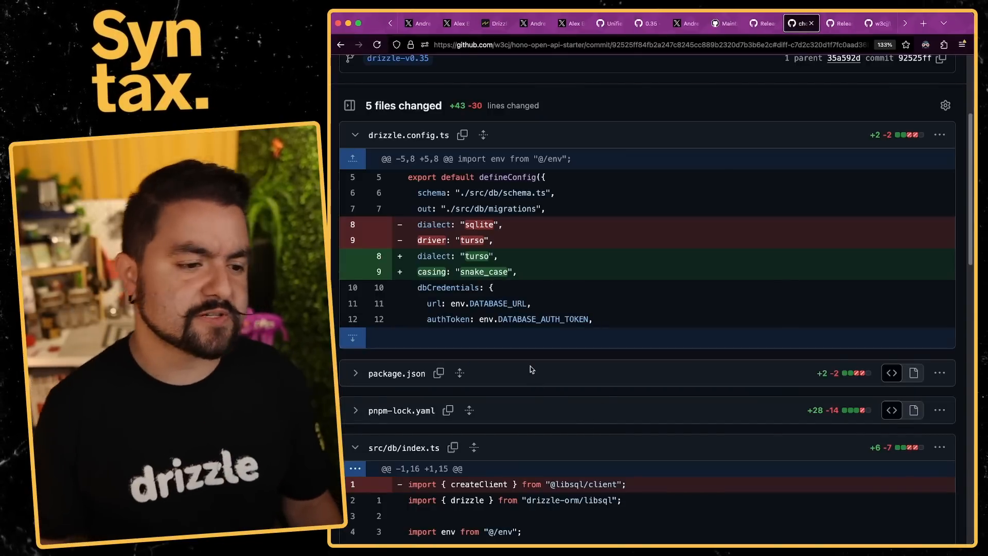
{"action": "mouse_move", "coordinate": [491, 271]}
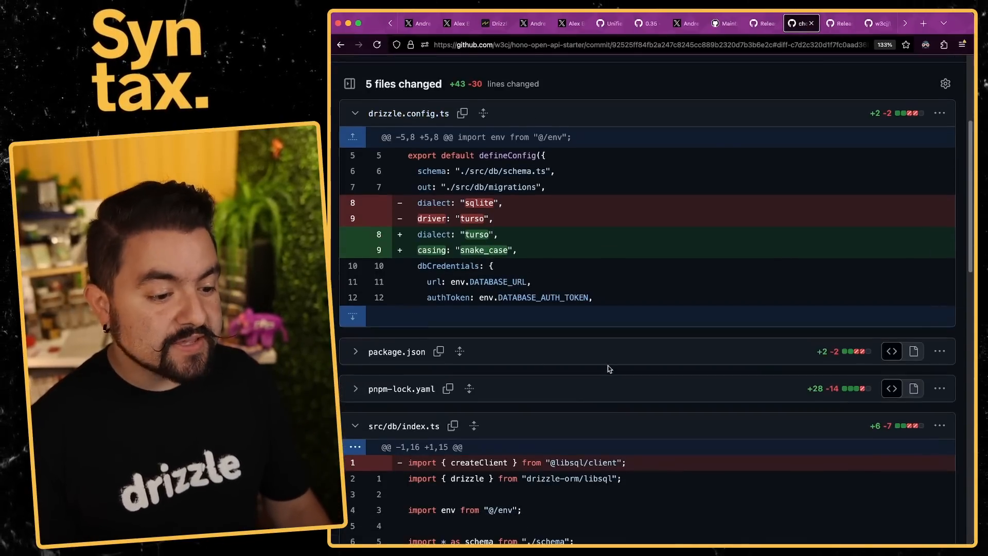
{"action": "scroll", "scroll_direction": "down", "scroll_amount": 3}
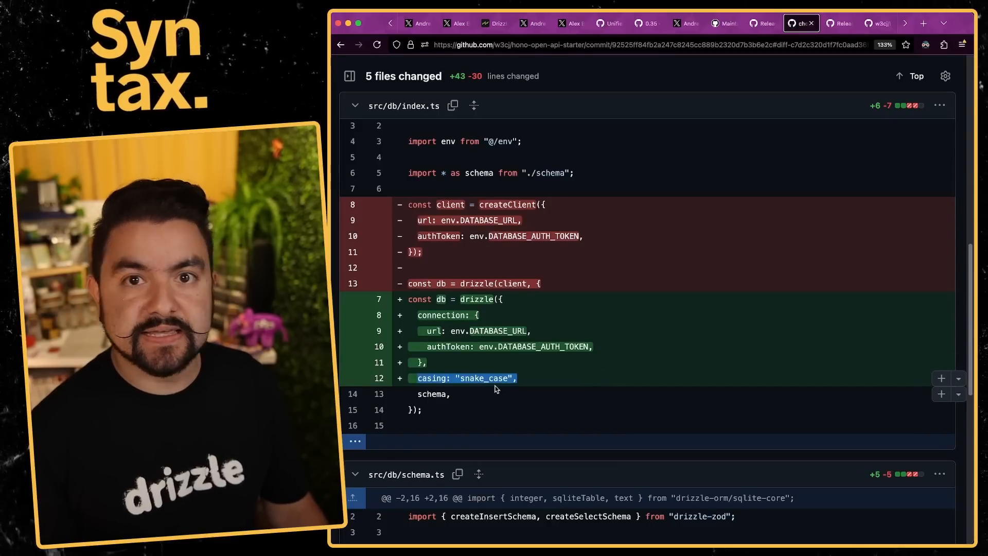
{"action": "scroll", "scroll_direction": "down", "scroll_amount": 3}
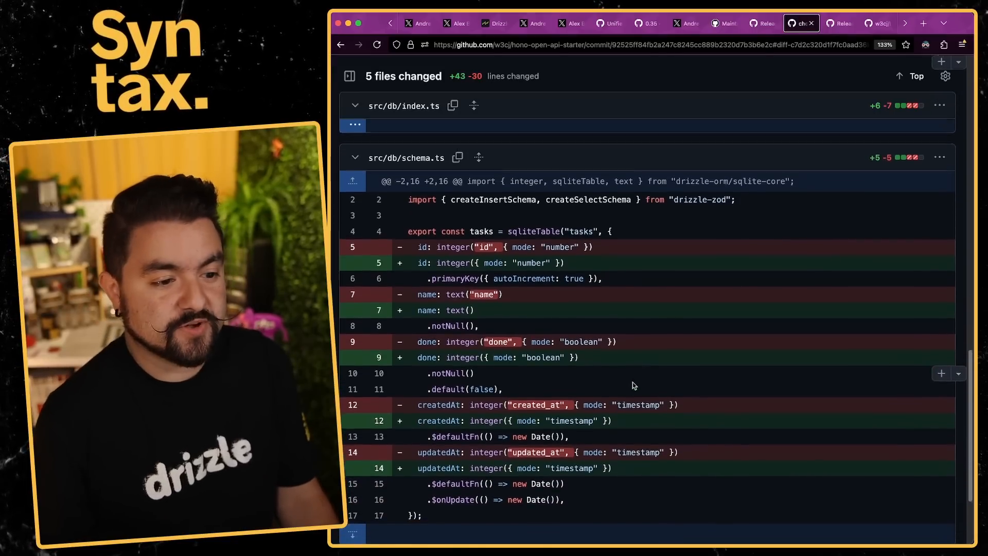
{"action": "scroll", "scroll_direction": "up", "scroll_amount": 3}
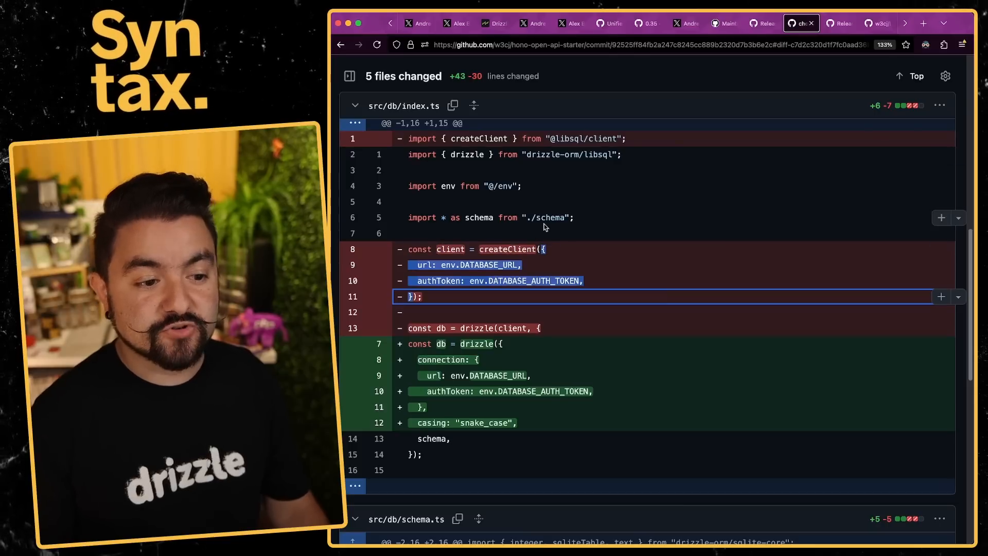
{"action": "mouse_move", "coordinate": [477, 367]}
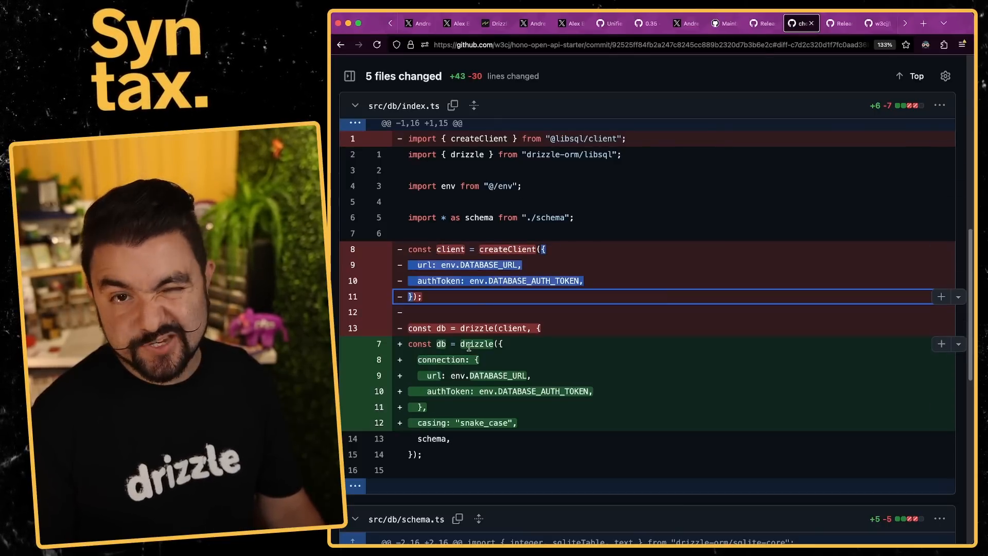
{"action": "mouse_move", "coordinate": [513, 173]}
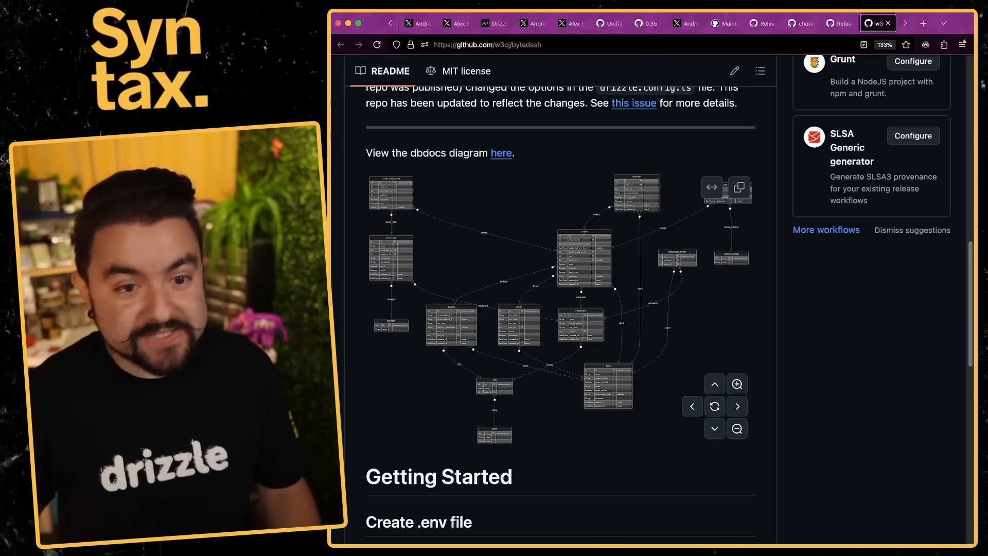
- Open Syntax's 'Complex Schema Design with Drizzle ORM' YouTube video in its own tab
{"action": "left_click", "coordinate": [875, 23]}
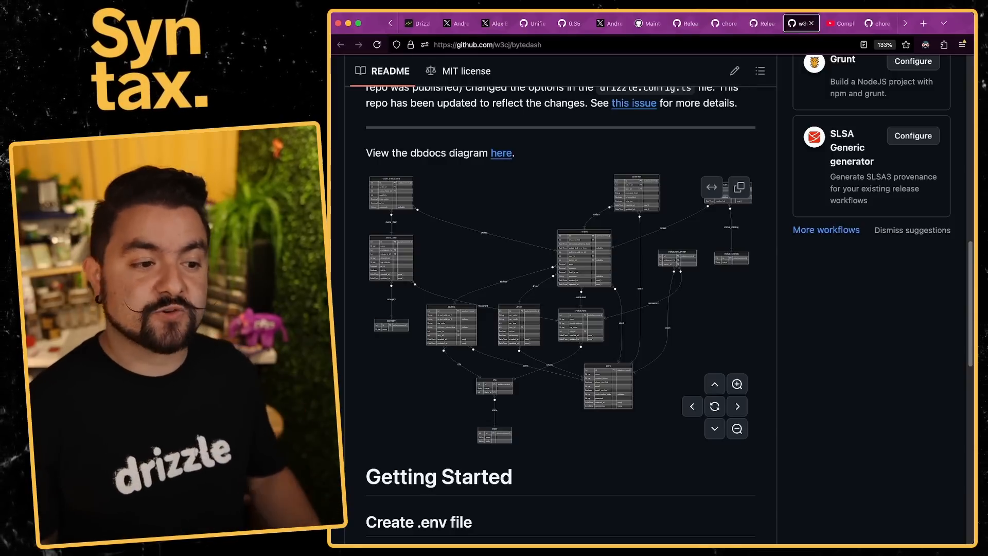
{"action": "left_click", "coordinate": [839, 23]}
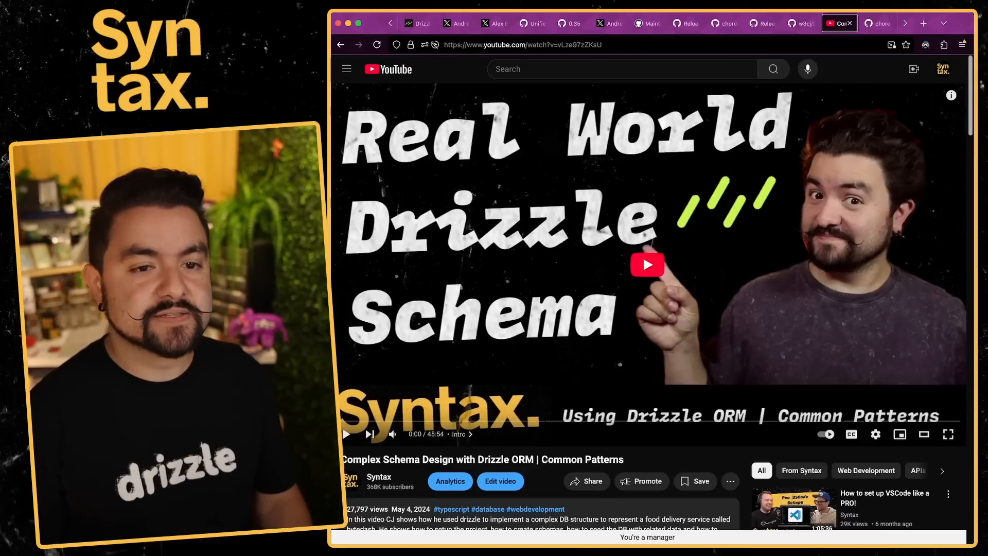
- Show the bytedash commit upgrading Drizzle to v0.35 with snake_case casing
{"action": "left_click", "coordinate": [877, 23]}
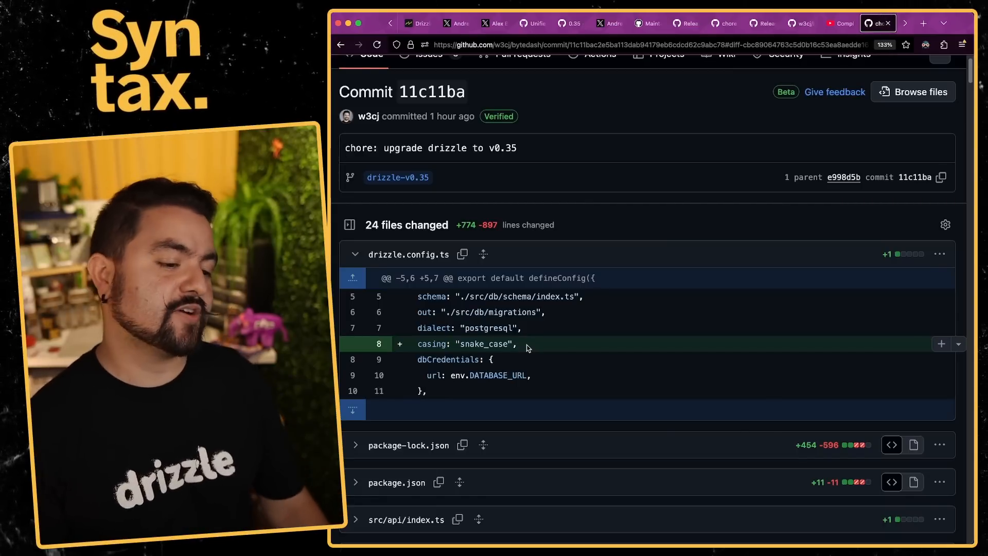
- Review the index.ts and migrate.ts diffs, highlighting db.$client on migrate.ts line 12
{"action": "scroll", "scroll_direction": "down", "scroll_amount": 3}
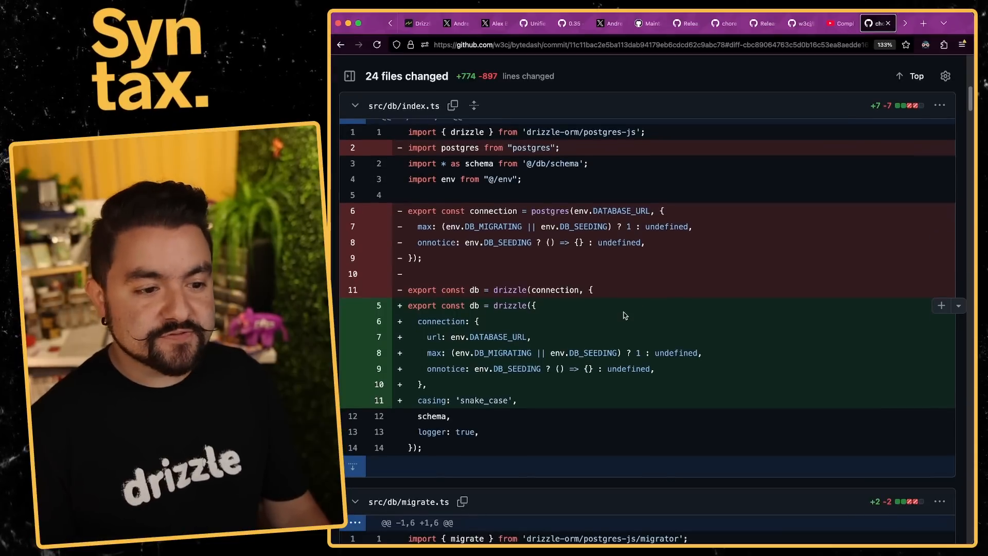
{"action": "mouse_move", "coordinate": [522, 257]}
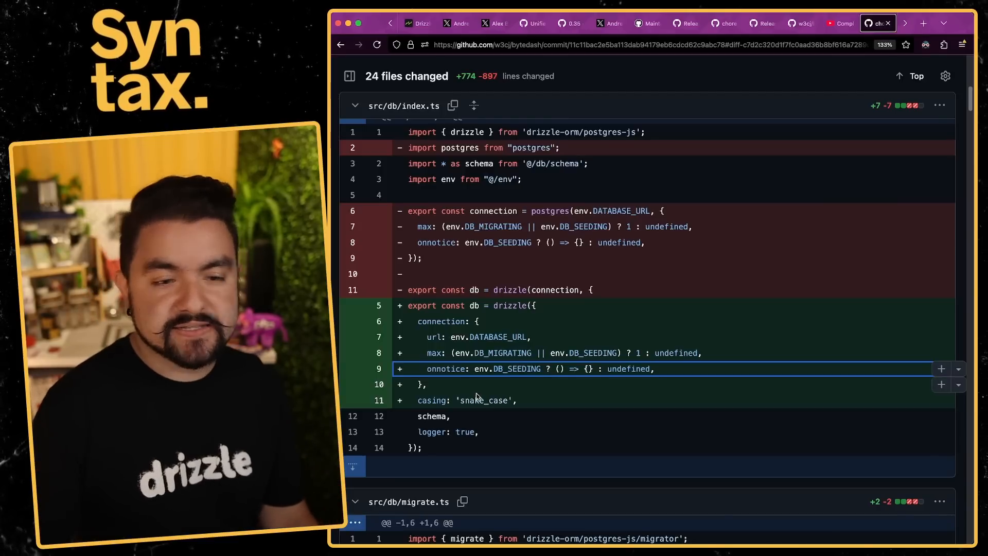
{"action": "scroll", "scroll_direction": "down", "scroll_amount": 3}
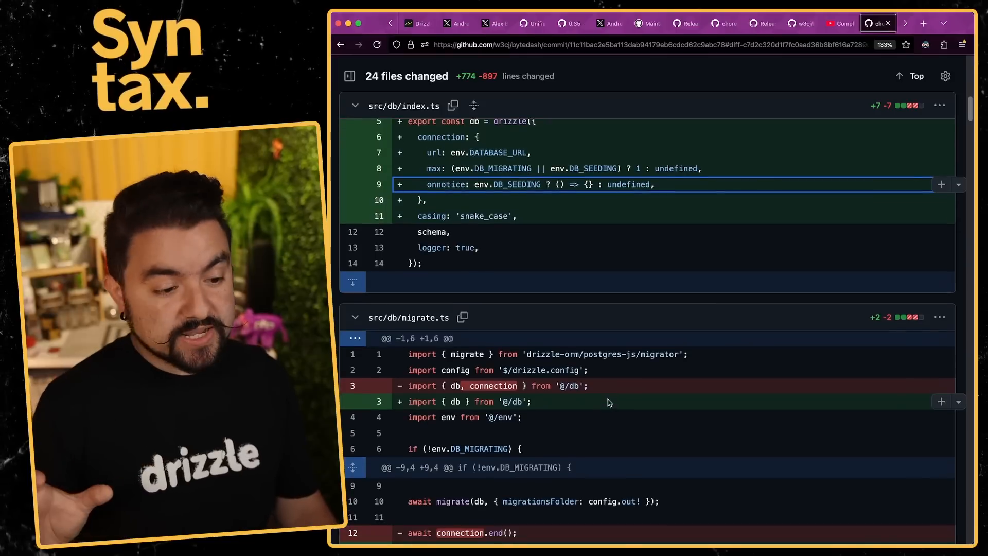
{"action": "scroll", "scroll_direction": "down", "scroll_amount": 3}
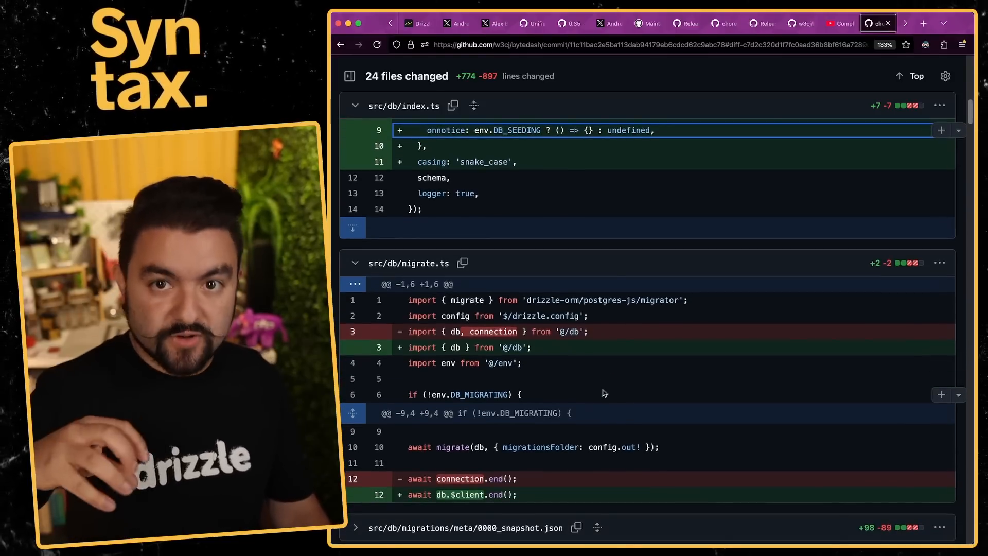
{"action": "mouse_move", "coordinate": [573, 381]}
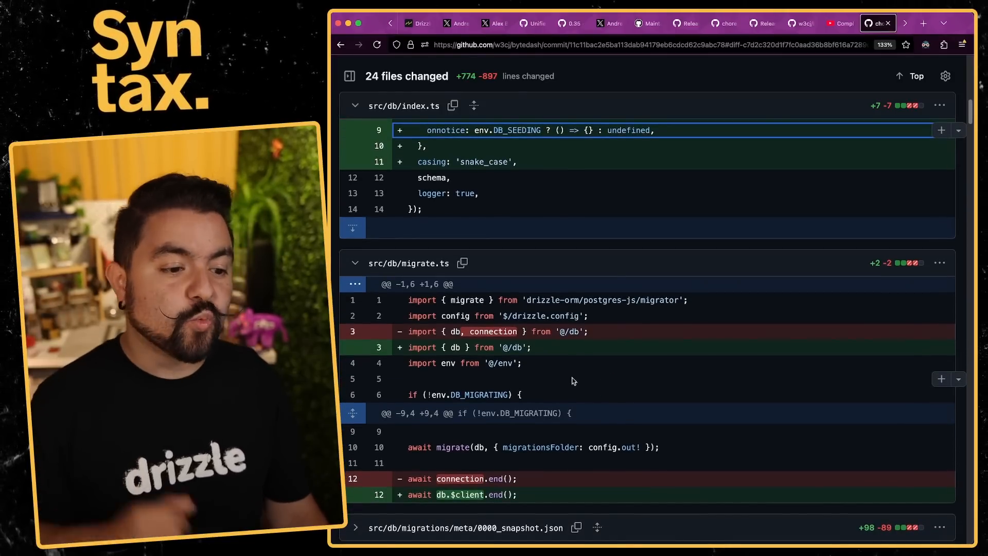
{"action": "double_click", "coordinate": [493, 331]}
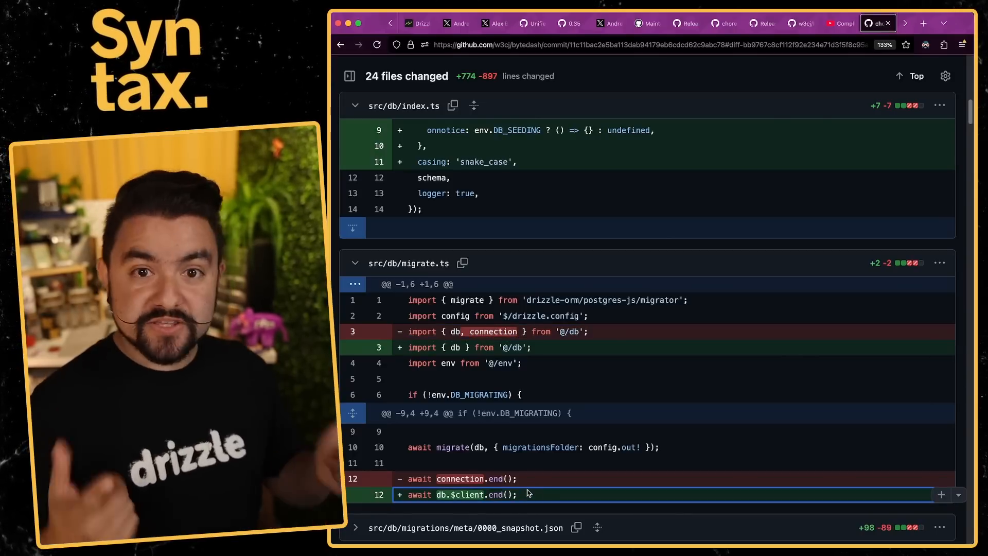
{"action": "scroll", "scroll_direction": "down", "scroll_amount": 3}
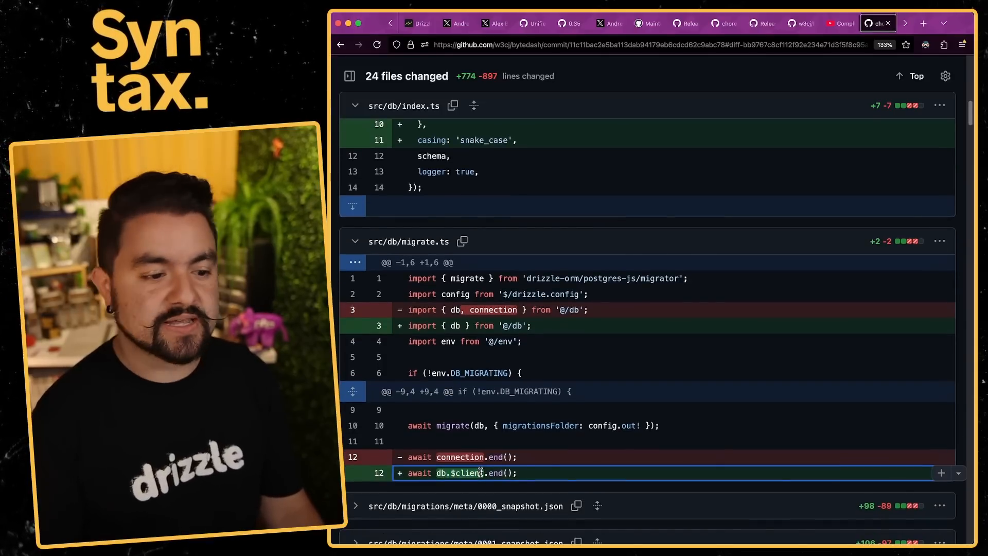
{"action": "scroll", "scroll_direction": "up", "scroll_amount": 3}
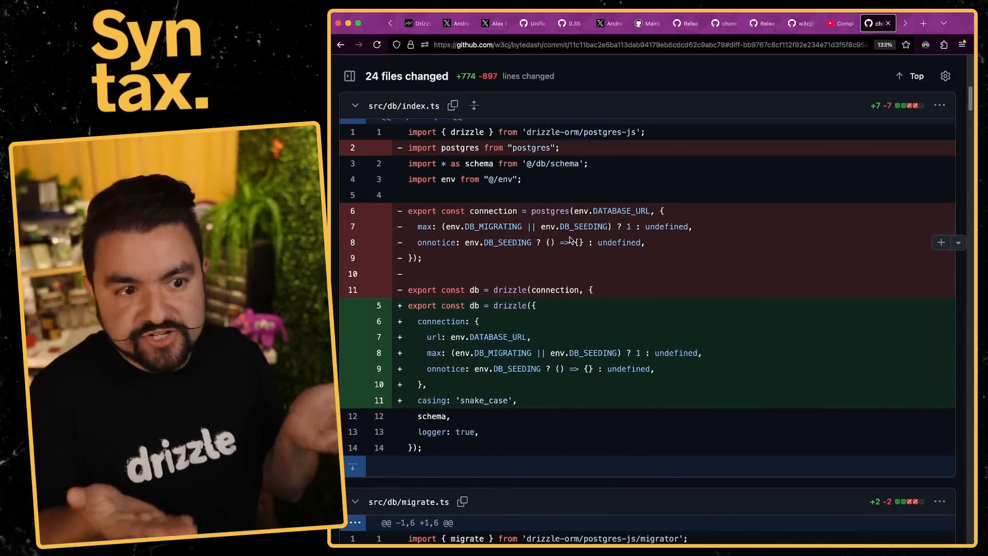
{"action": "scroll", "scroll_direction": "down", "scroll_amount": 3}
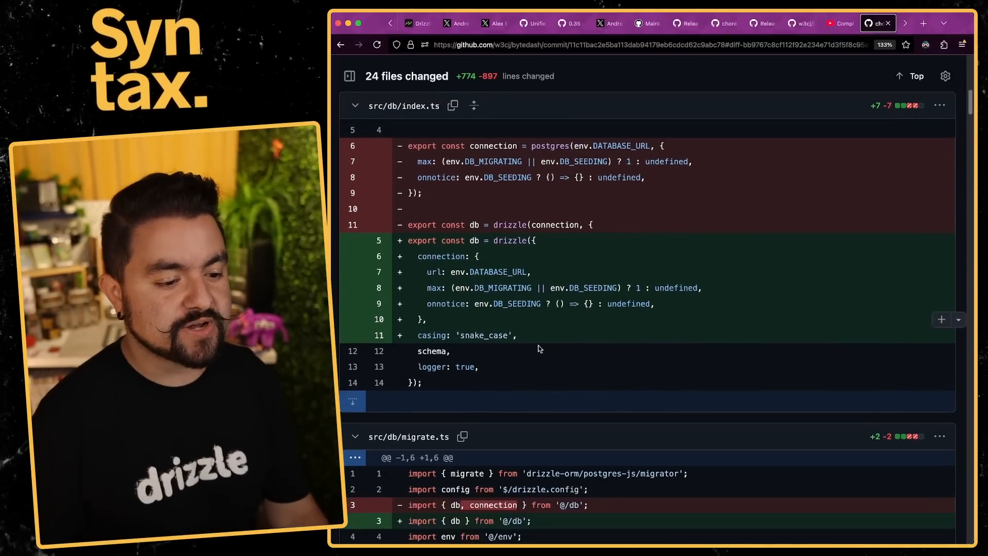
{"action": "scroll", "scroll_direction": "down", "scroll_amount": 3}
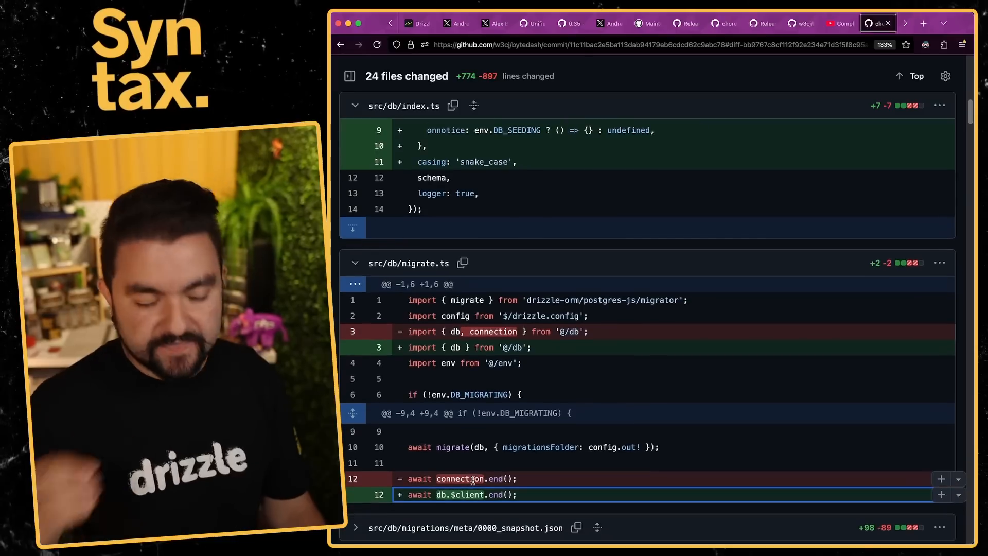
{"action": "scroll", "scroll_direction": "down", "scroll_amount": 3}
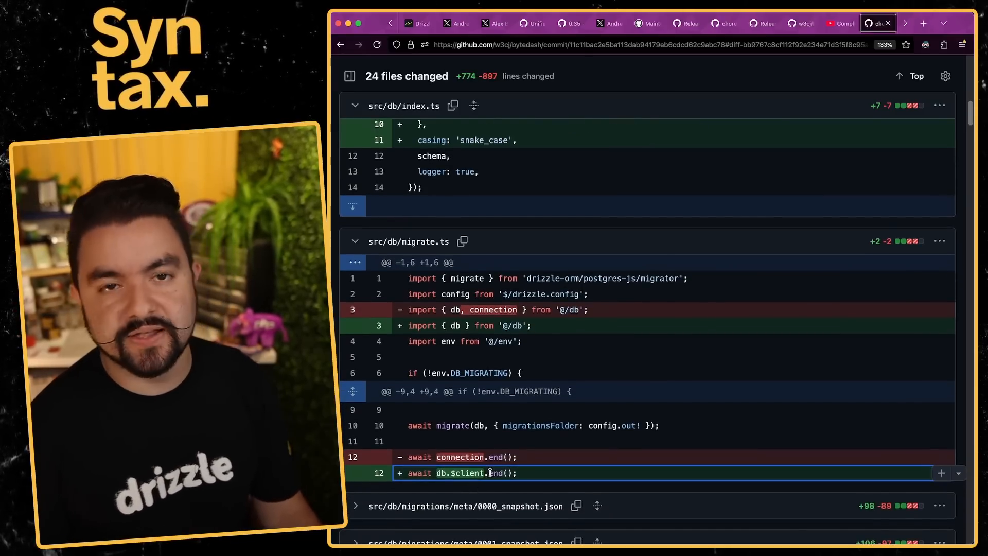
{"action": "scroll", "scroll_direction": "down", "scroll_amount": 3}
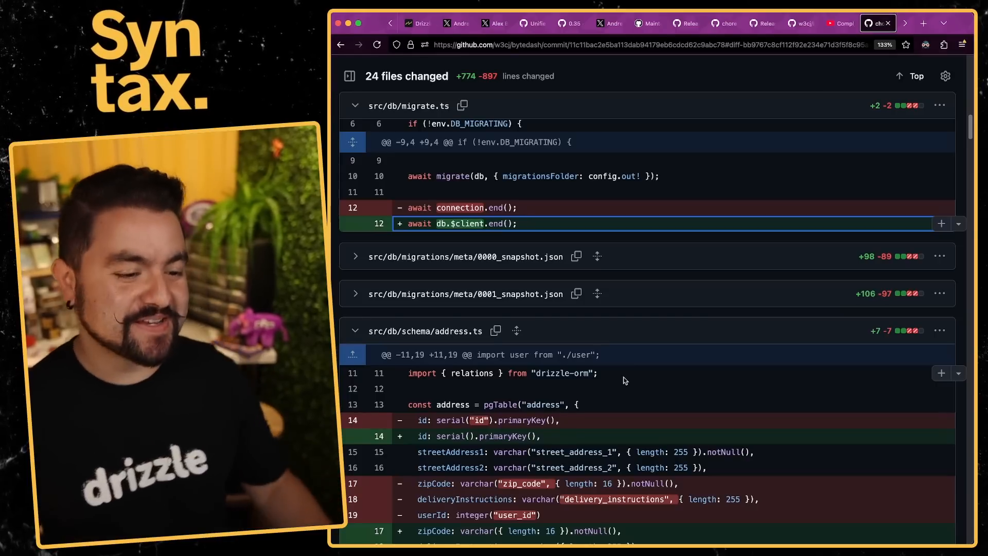
- Review address.ts, city.ts and comment.ts column-name removals, highlighting street_address_2
{"action": "scroll", "scroll_direction": "down", "scroll_amount": 3}
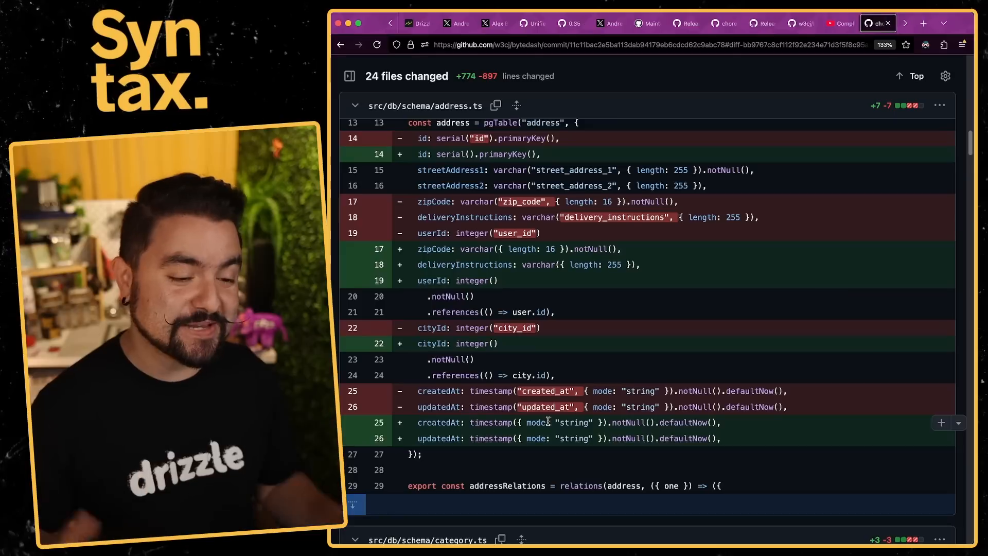
{"action": "scroll", "scroll_direction": "down", "scroll_amount": 3}
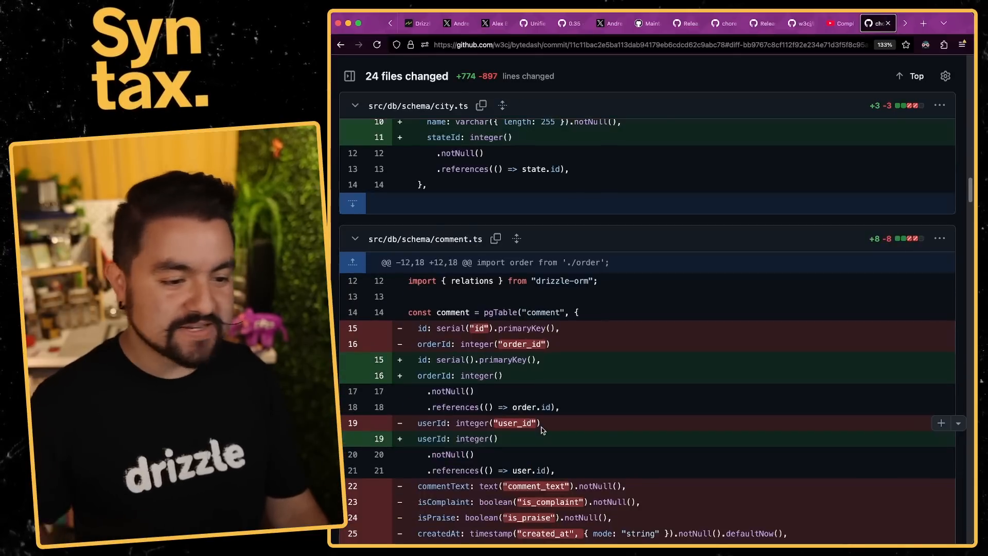
{"action": "scroll", "scroll_direction": "up", "scroll_amount": 3}
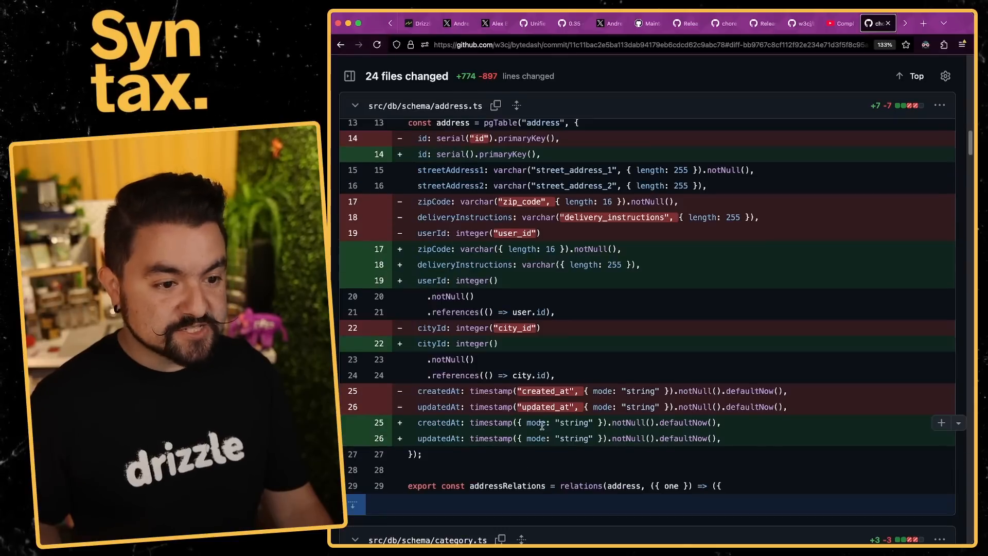
{"action": "scroll", "scroll_direction": "up", "scroll_amount": 3}
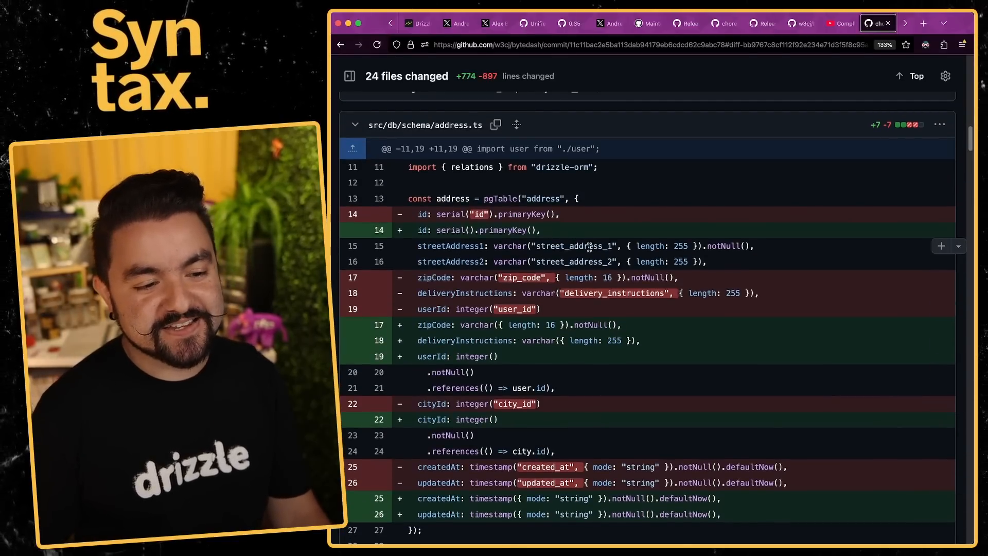
{"action": "double_click", "coordinate": [573, 246]}
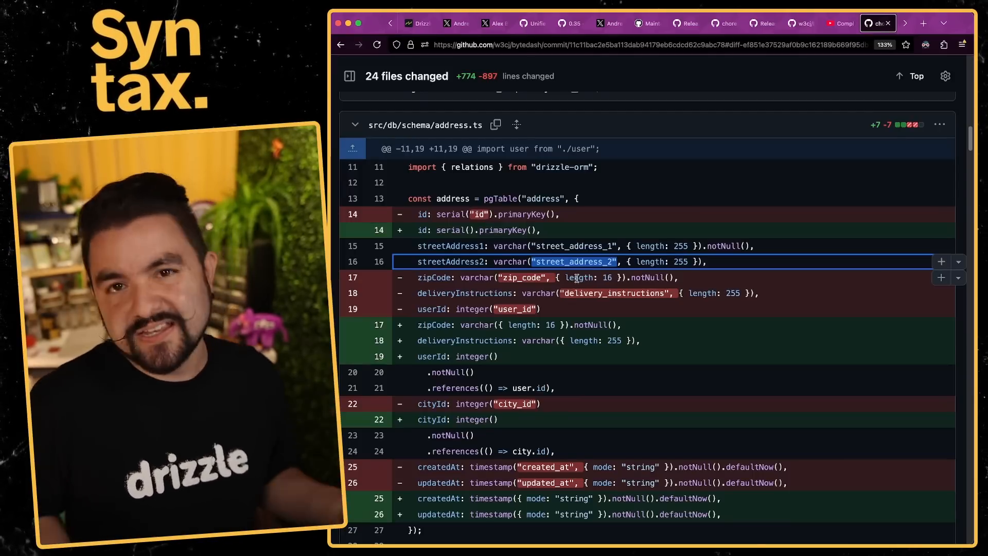
{"action": "scroll", "scroll_direction": "down", "scroll_amount": 3}
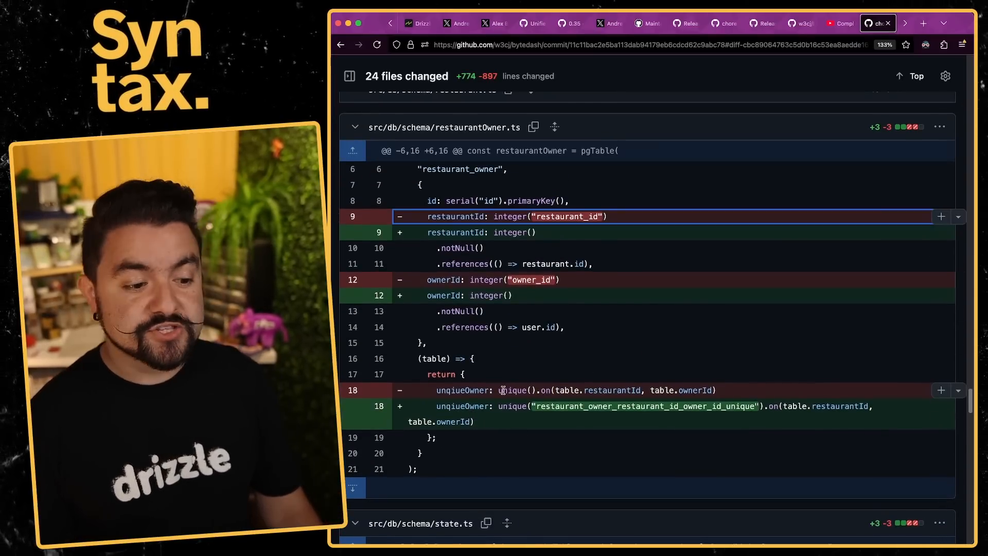
- Highlight the named unique constraint on restaurantOwner.ts line 18, then revisit index.ts
{"action": "double_click", "coordinate": [511, 390]}
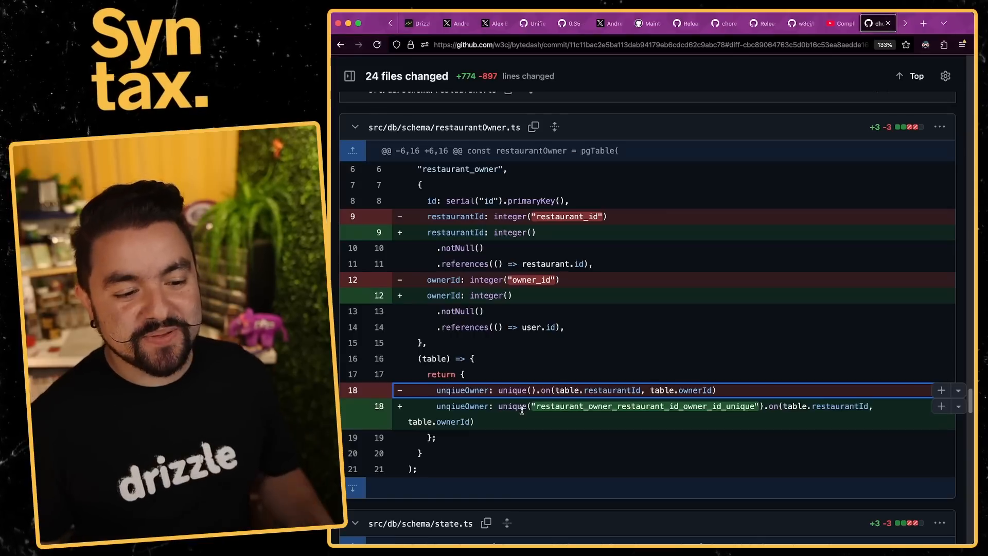
{"action": "mouse_move", "coordinate": [623, 432]}
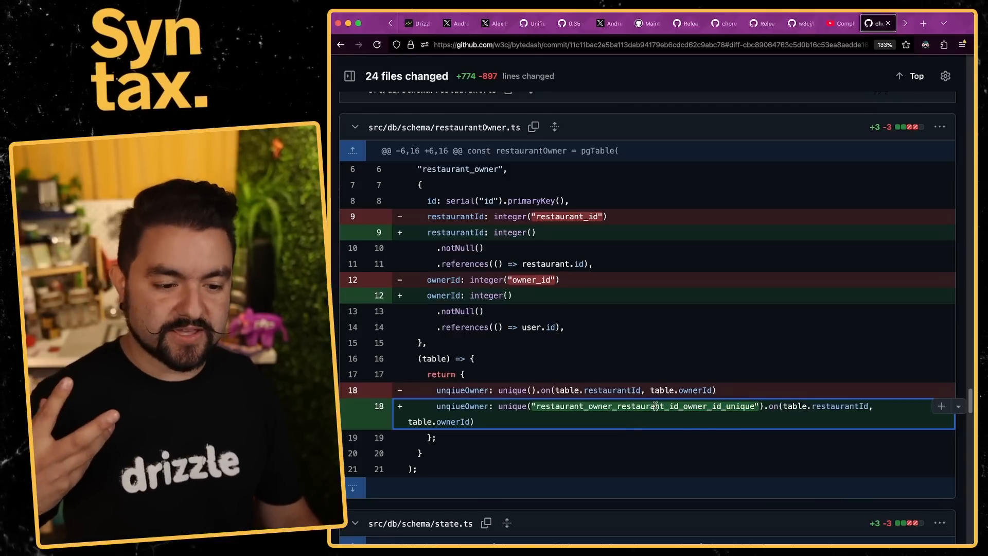
{"action": "mouse_move", "coordinate": [716, 435]}
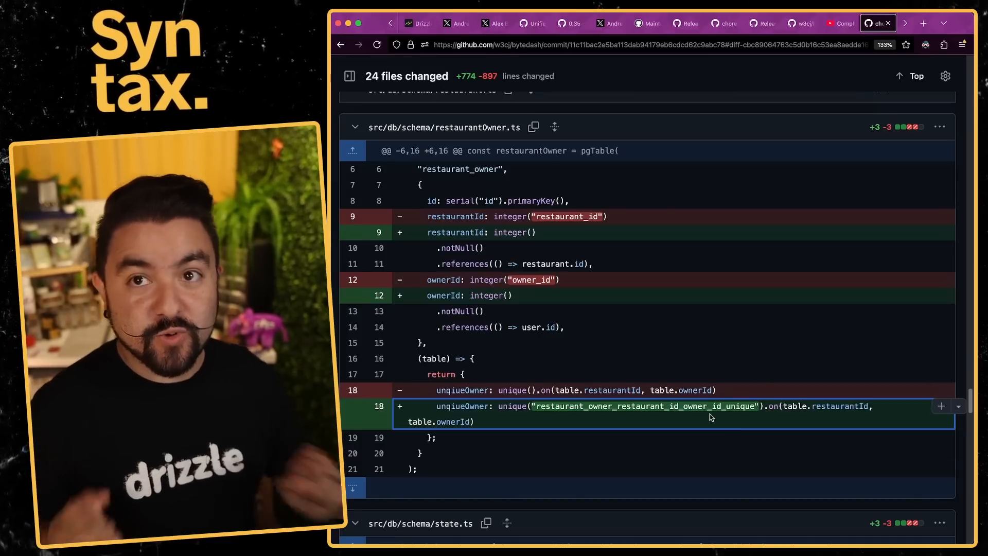
{"action": "mouse_move", "coordinate": [679, 442]}
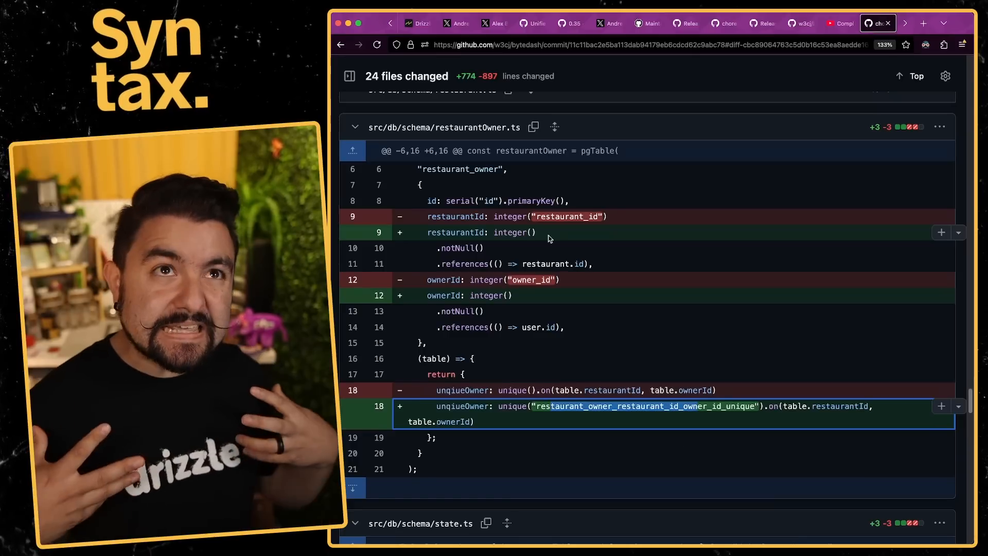
{"action": "mouse_move", "coordinate": [645, 421]}
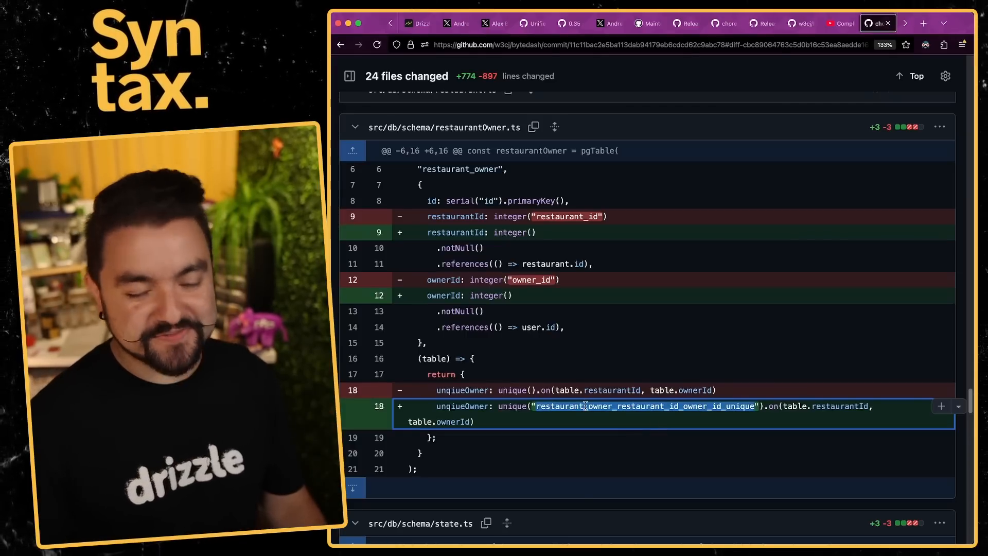
{"action": "scroll", "scroll_direction": "down", "scroll_amount": 3}
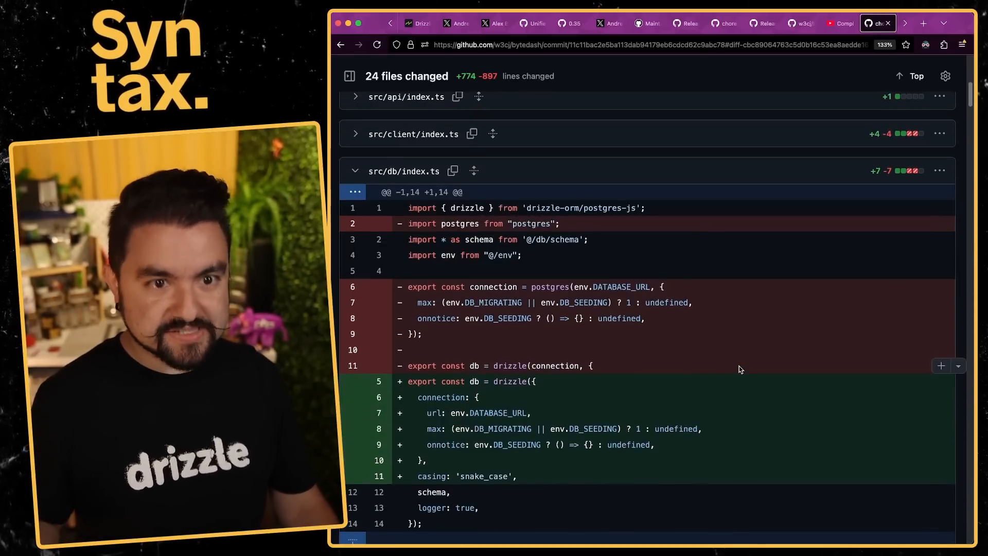
- Scroll between the drizzle.config.ts snake_case change and the src/db/index.ts diff
{"action": "scroll", "scroll_direction": "up", "scroll_amount": 3}
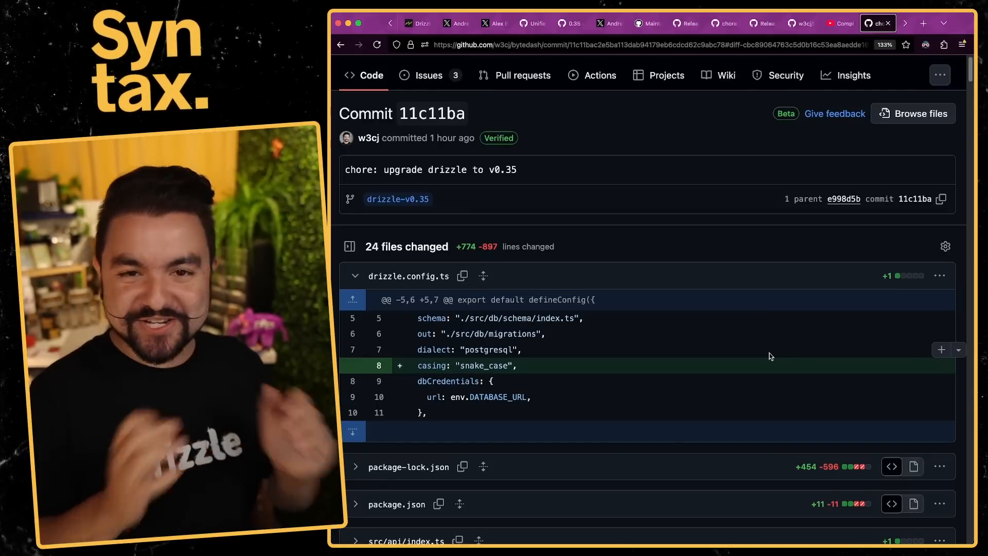
{"action": "scroll", "scroll_direction": "down", "scroll_amount": 3}
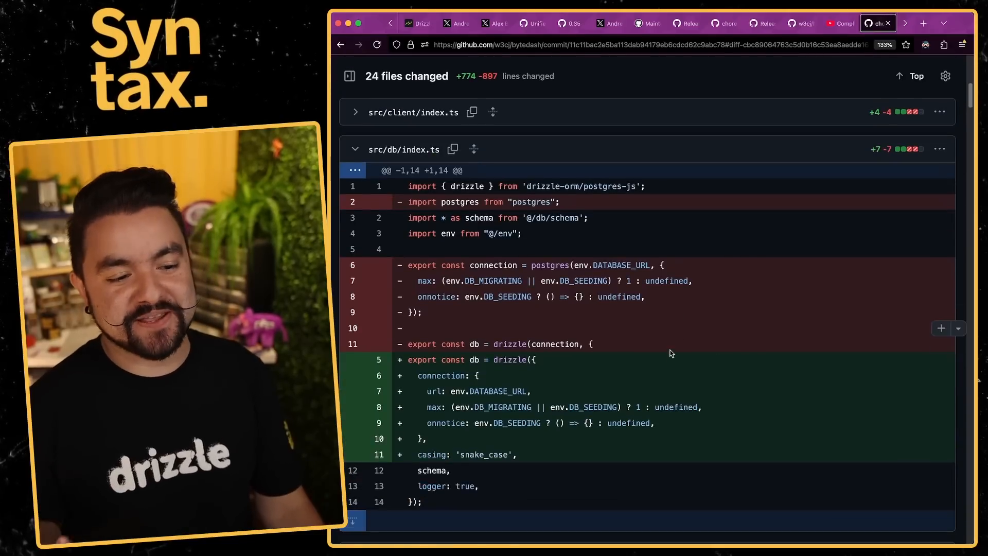
{"action": "scroll", "scroll_direction": "up", "scroll_amount": 3}
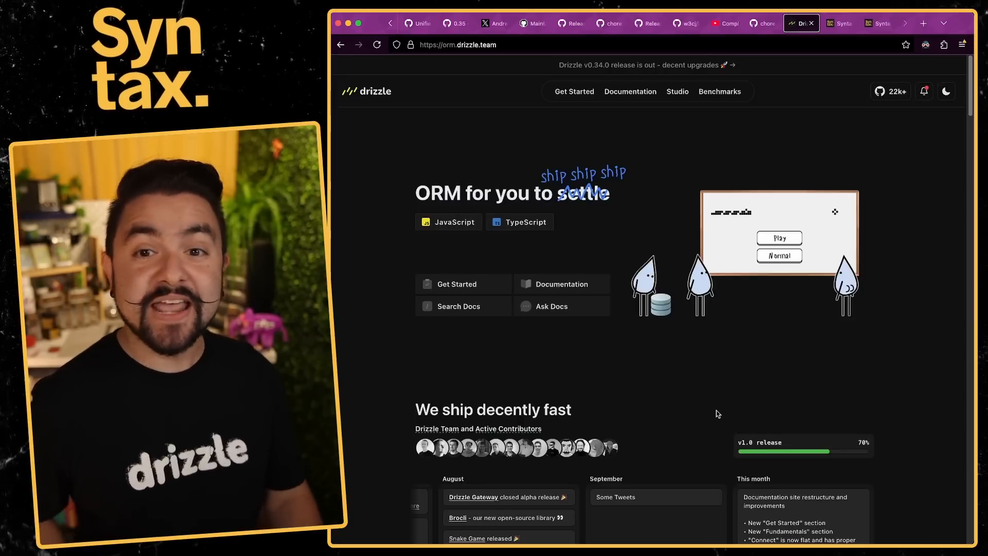
{"action": "left_click", "coordinate": [837, 23]}
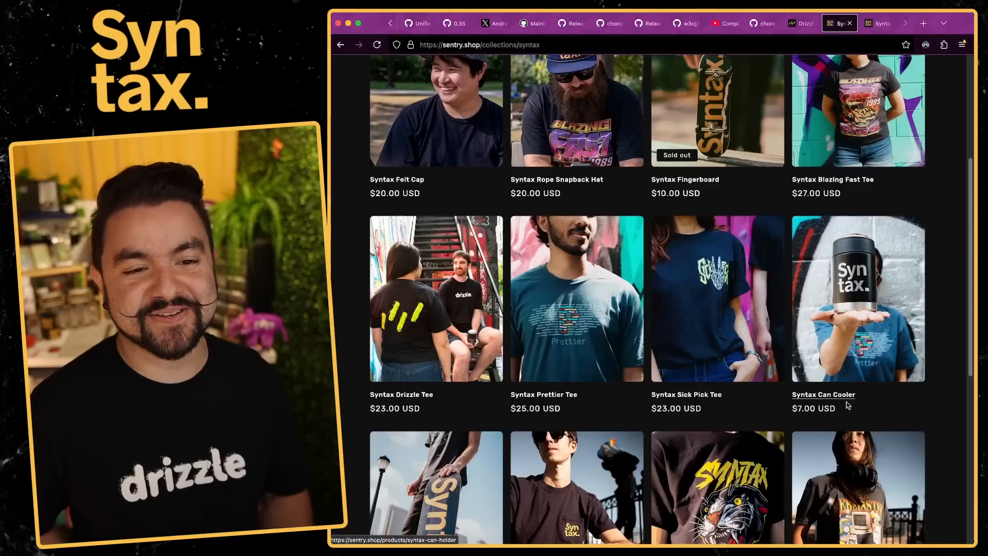
{"action": "left_click", "coordinate": [800, 23]}
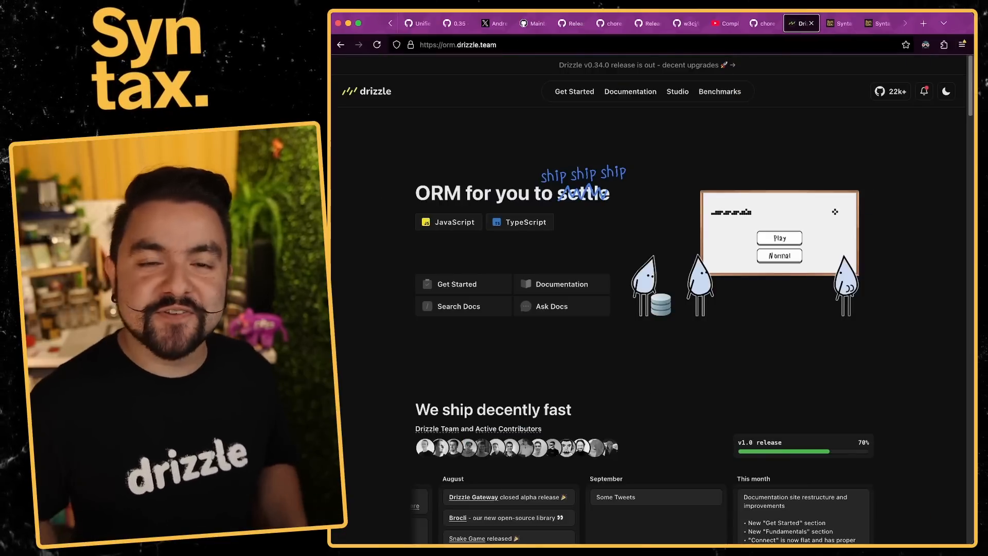